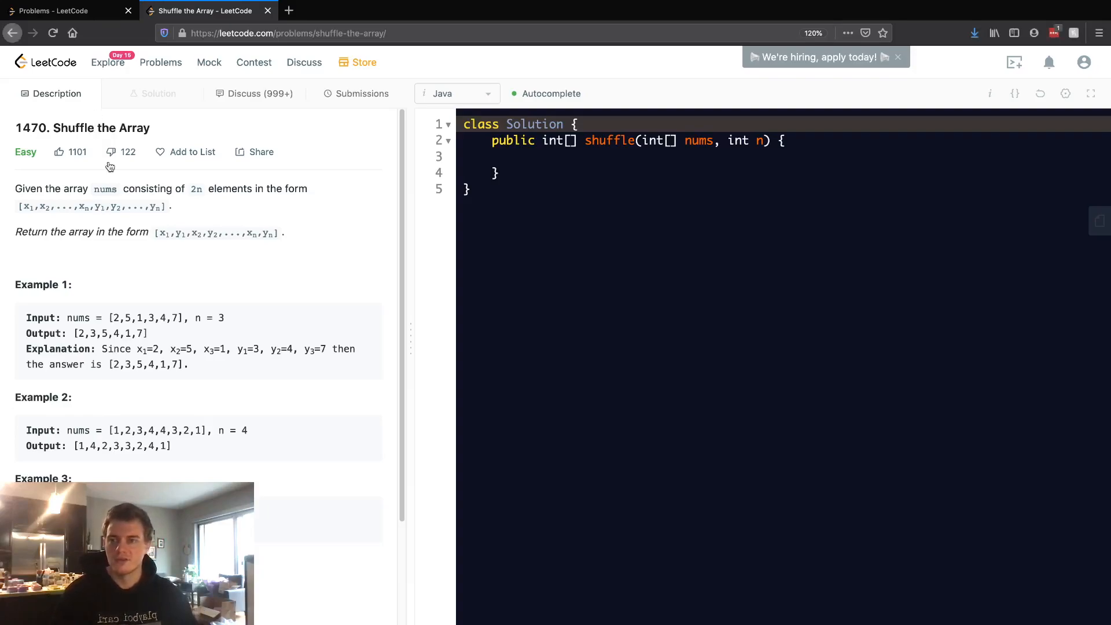
Add the Example 1 input comment // [2,5,1,3,4,7] inside shuffle.
double_click(51, 188)
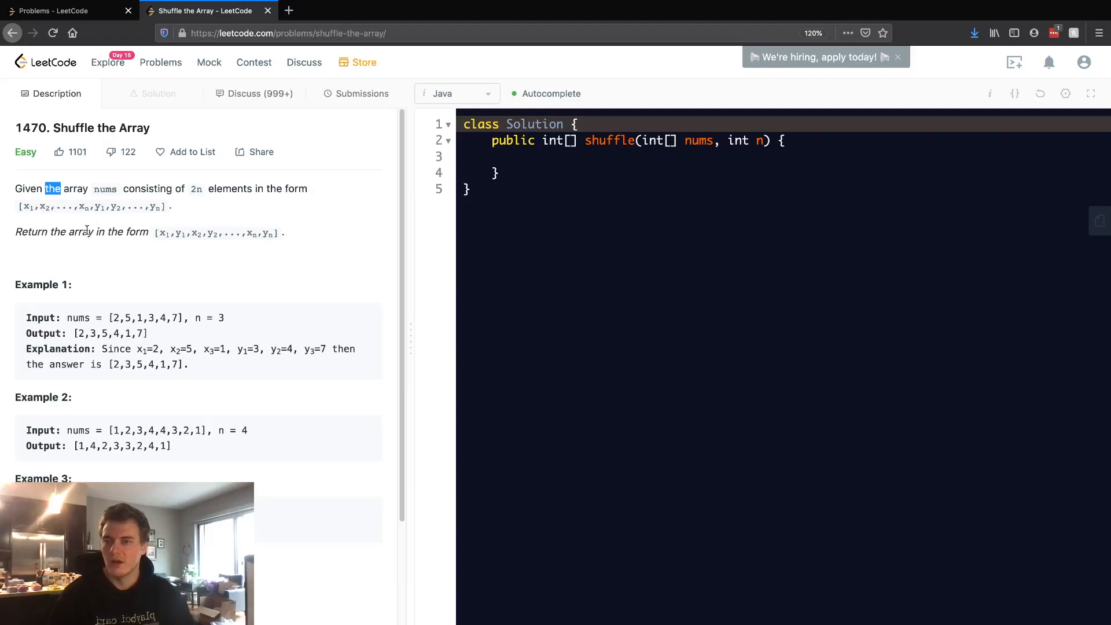
double_click(80, 232)
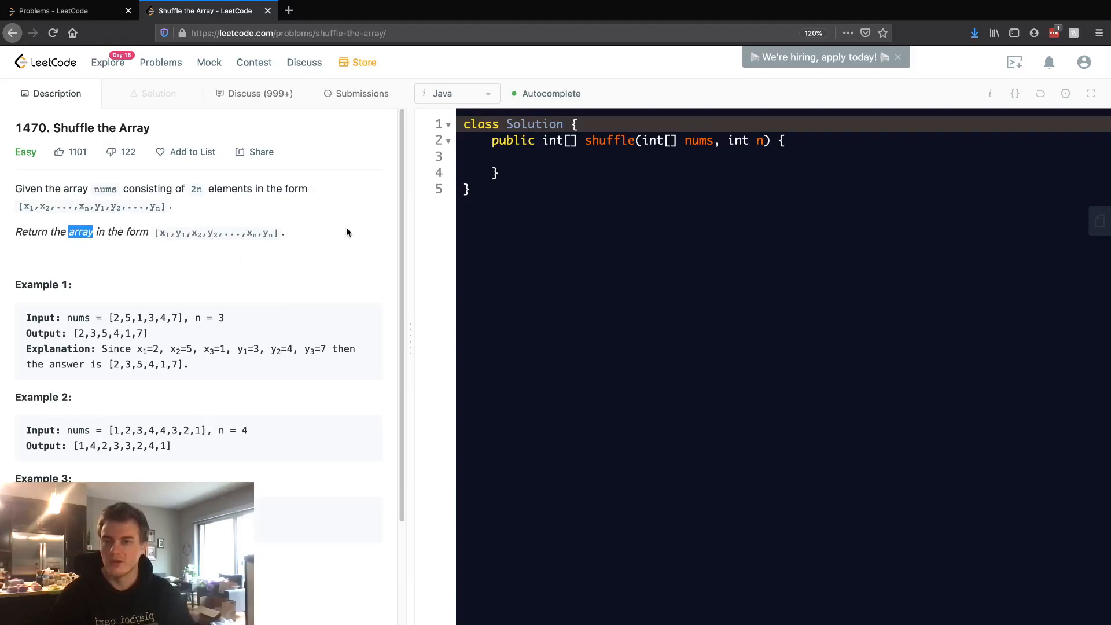
mouse_move(341, 234)
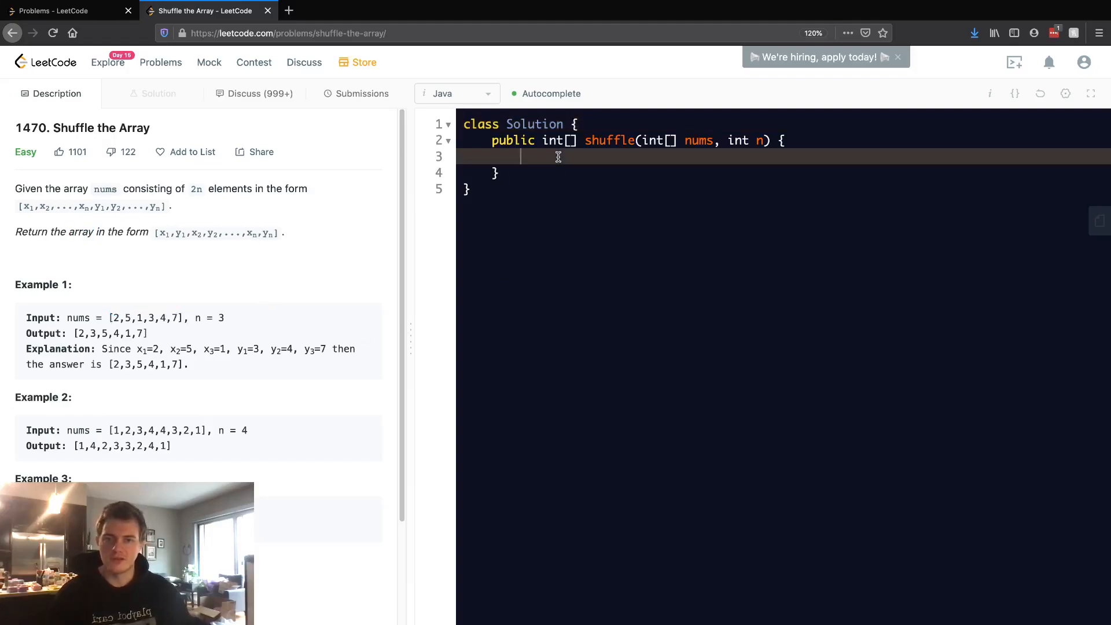
text(//)
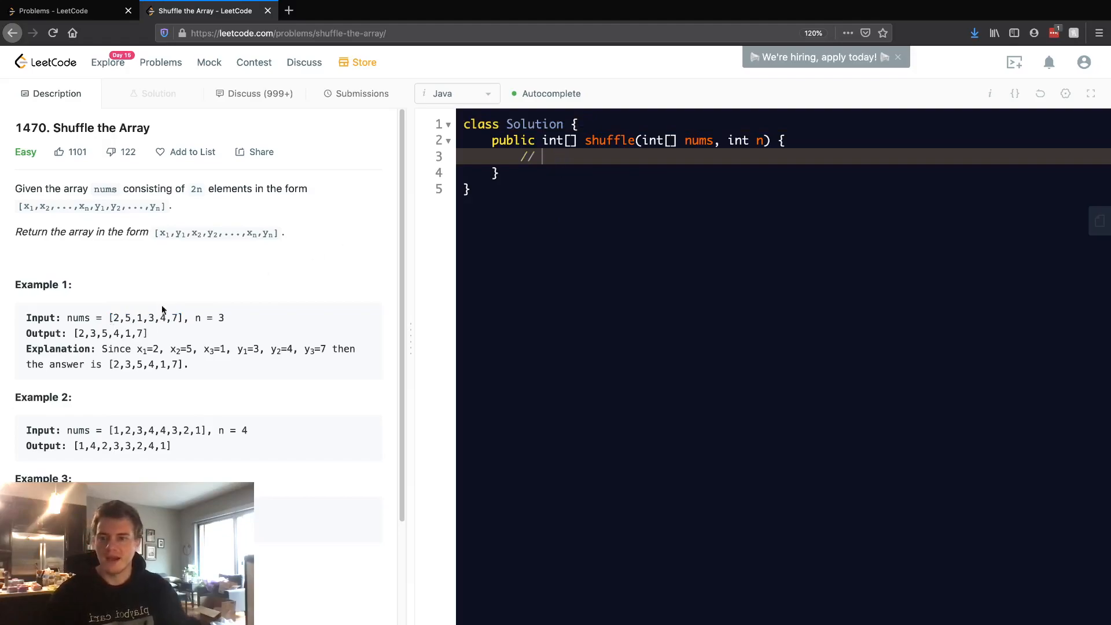
text([2,5,1,3,4,7])
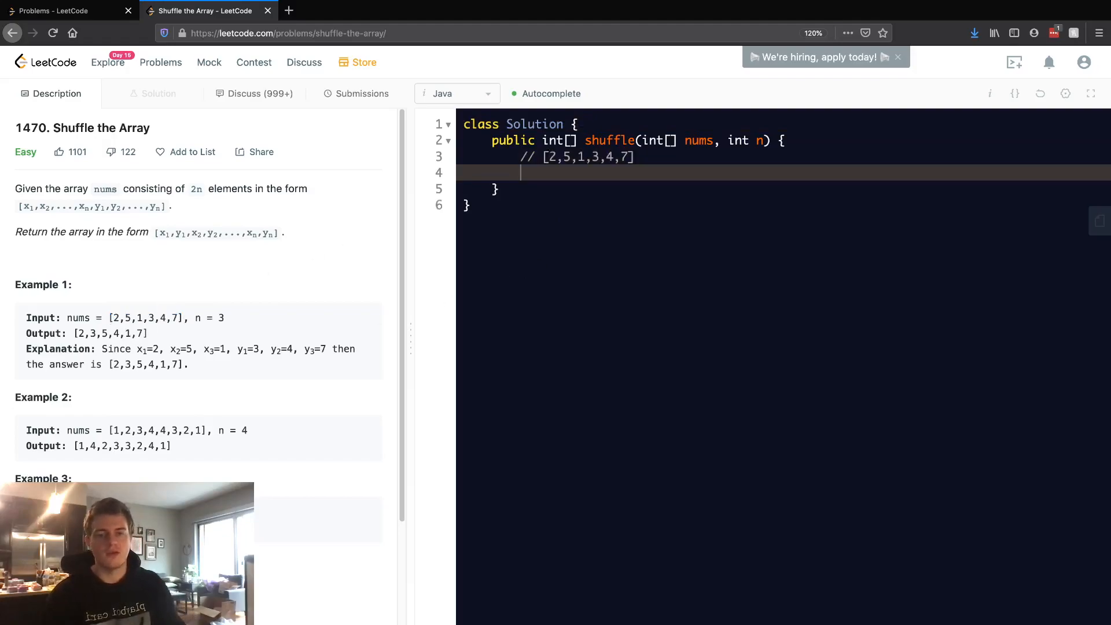
text(//)
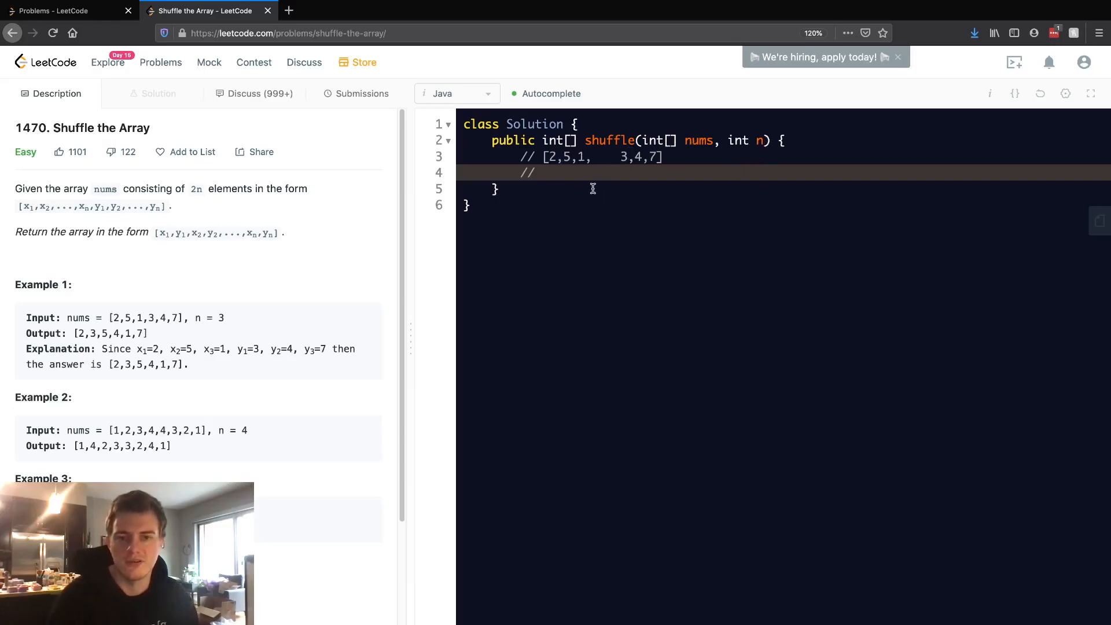
Add the expected output comment // [2,3,5,4,1,7] on the next line.
click(543, 173)
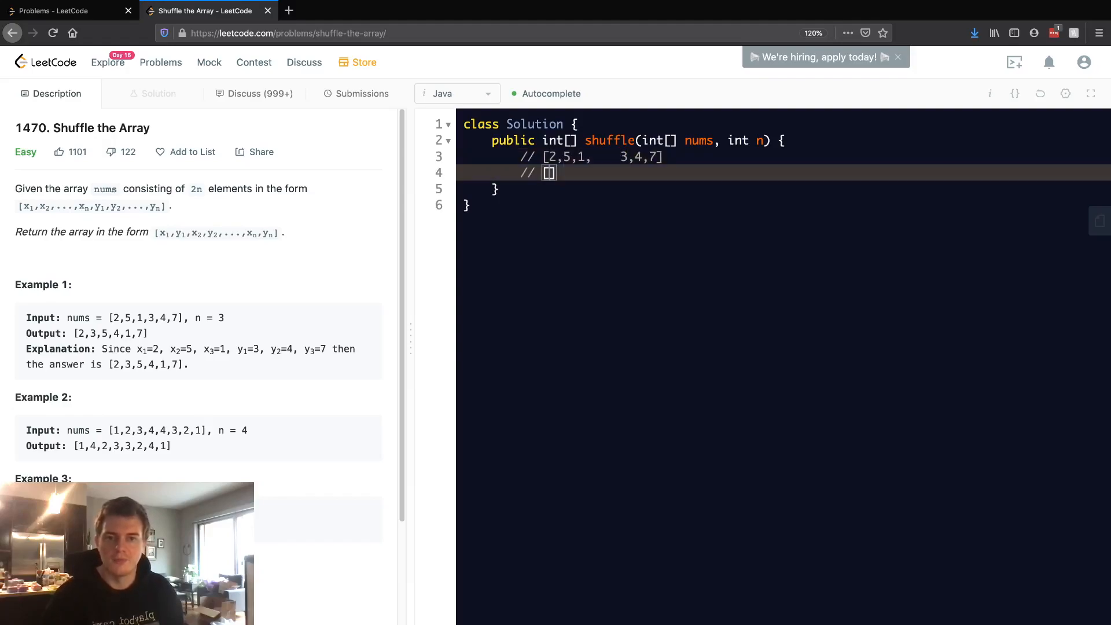
text(2,3)
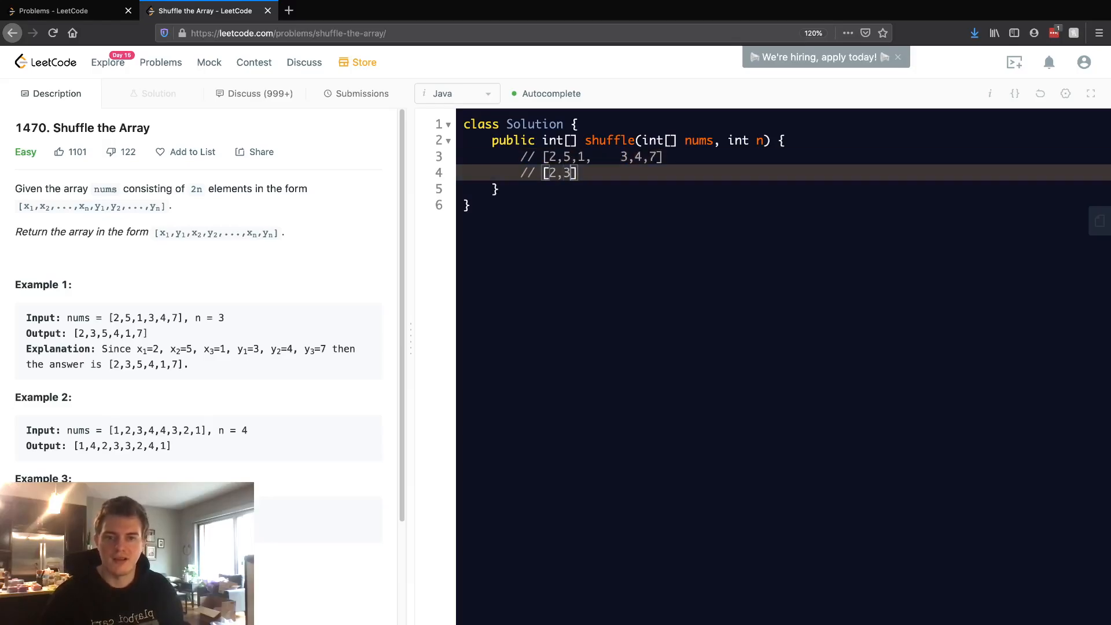
text(,5,4)
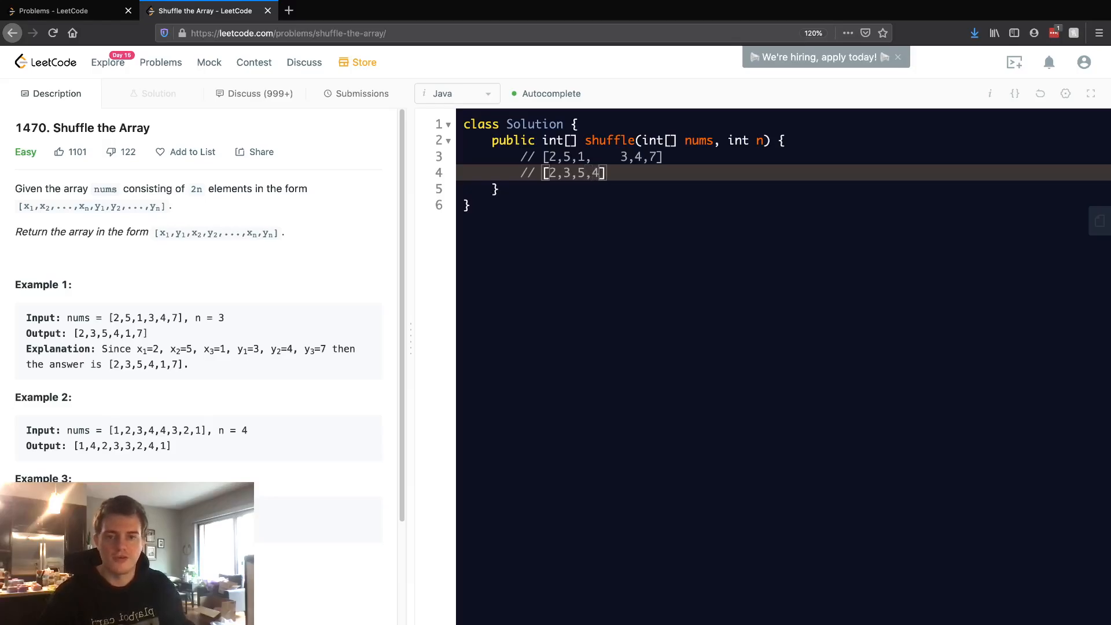
text(,1)
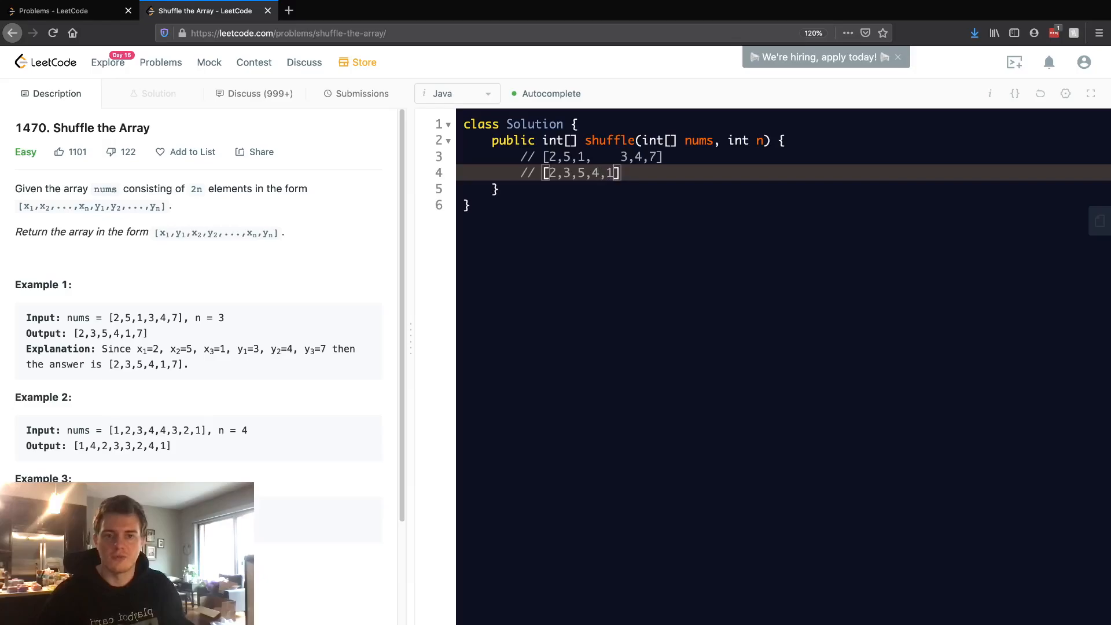
text(7)
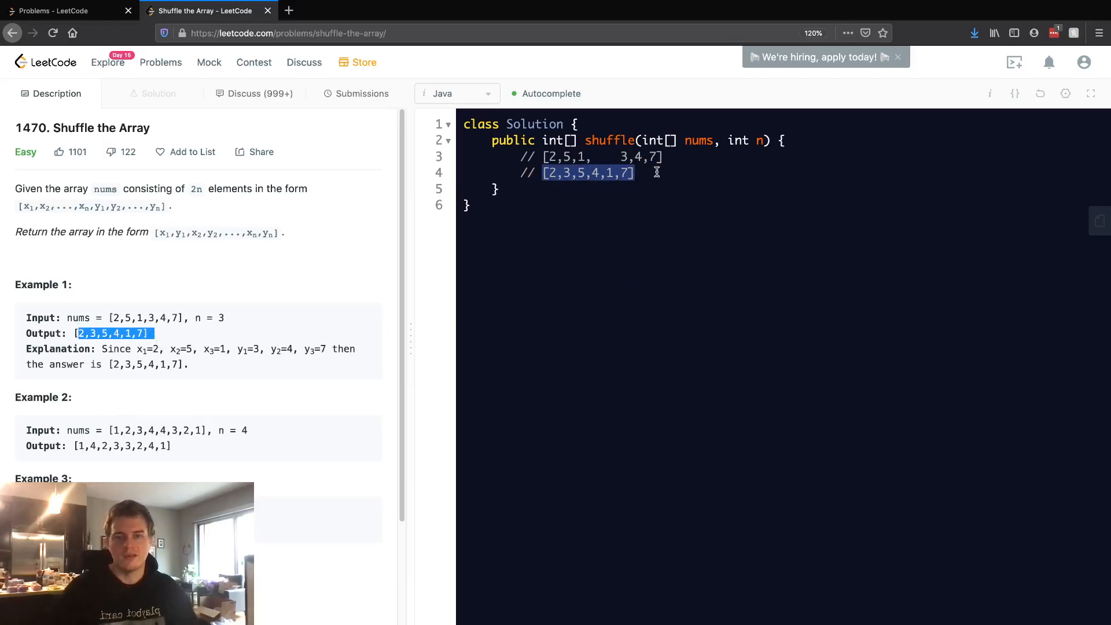
click(638, 172)
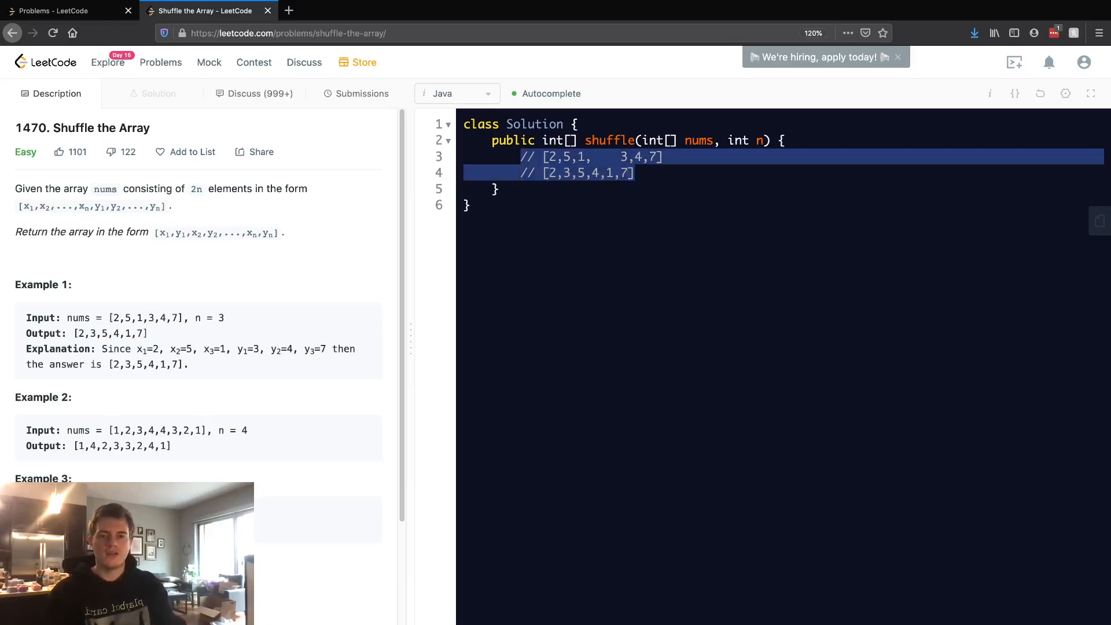
Declare int[] res = new int[nums.length] in the shuffle method.
text(int)
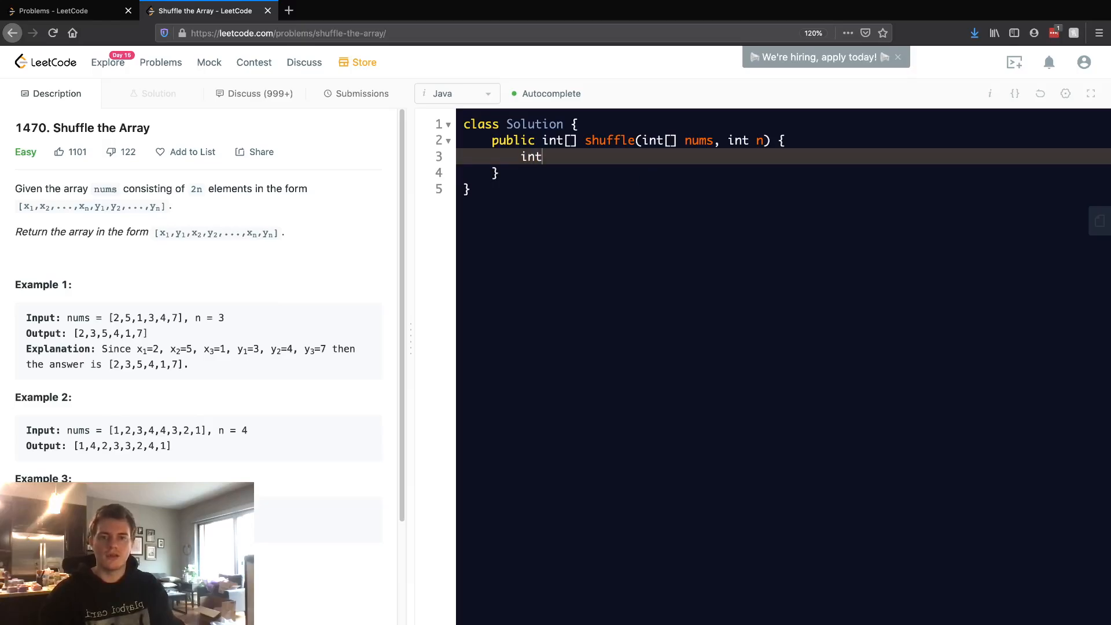
text([] res =)
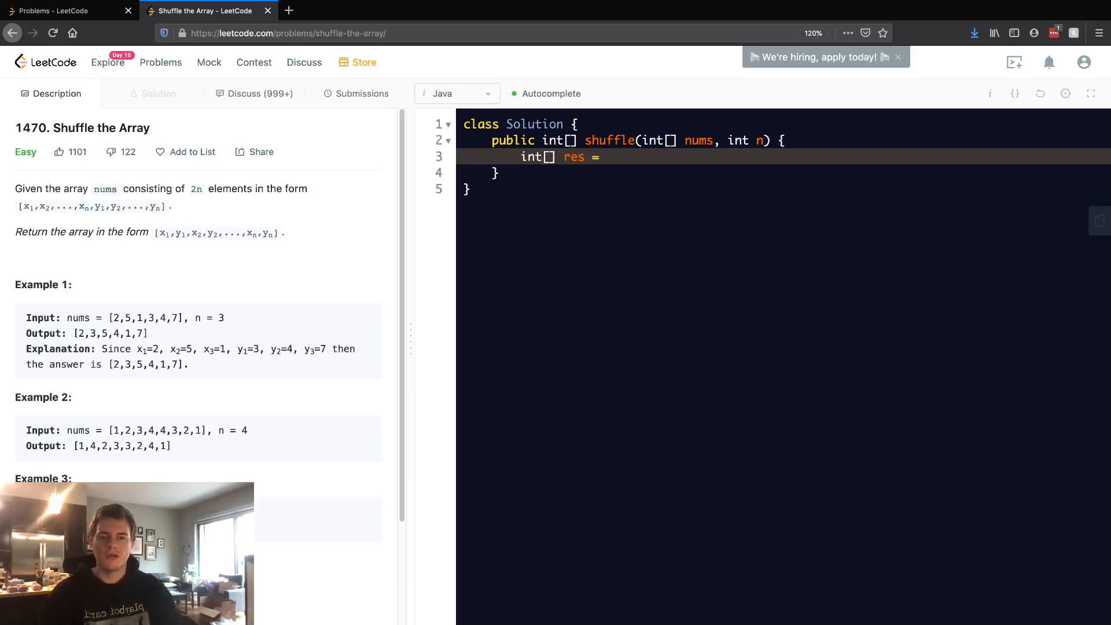
double_click(759, 140)
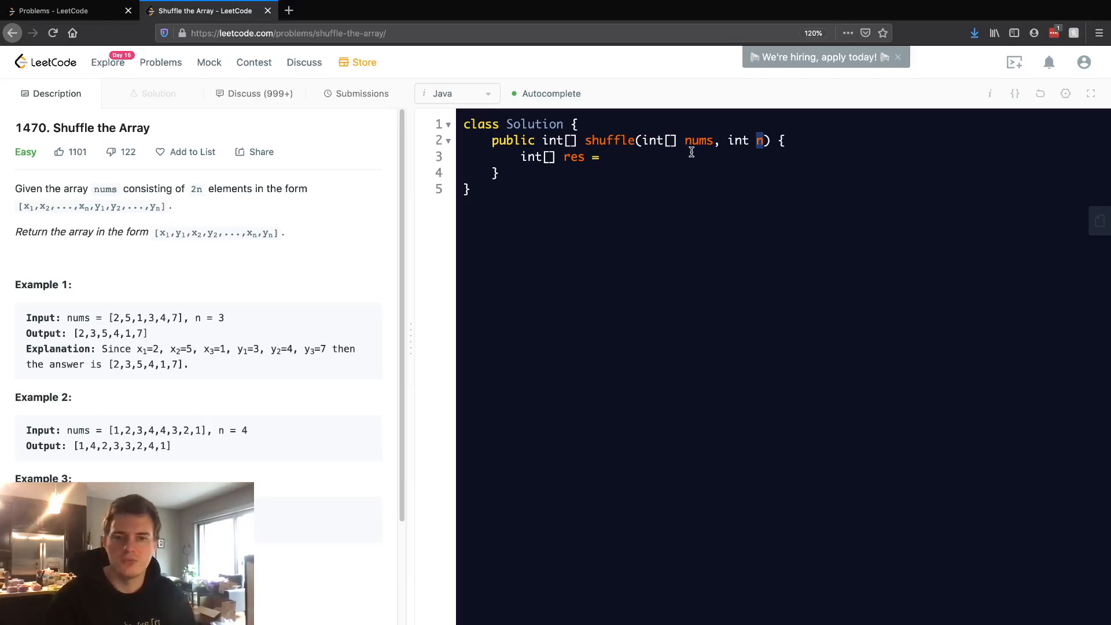
double_click(698, 140)
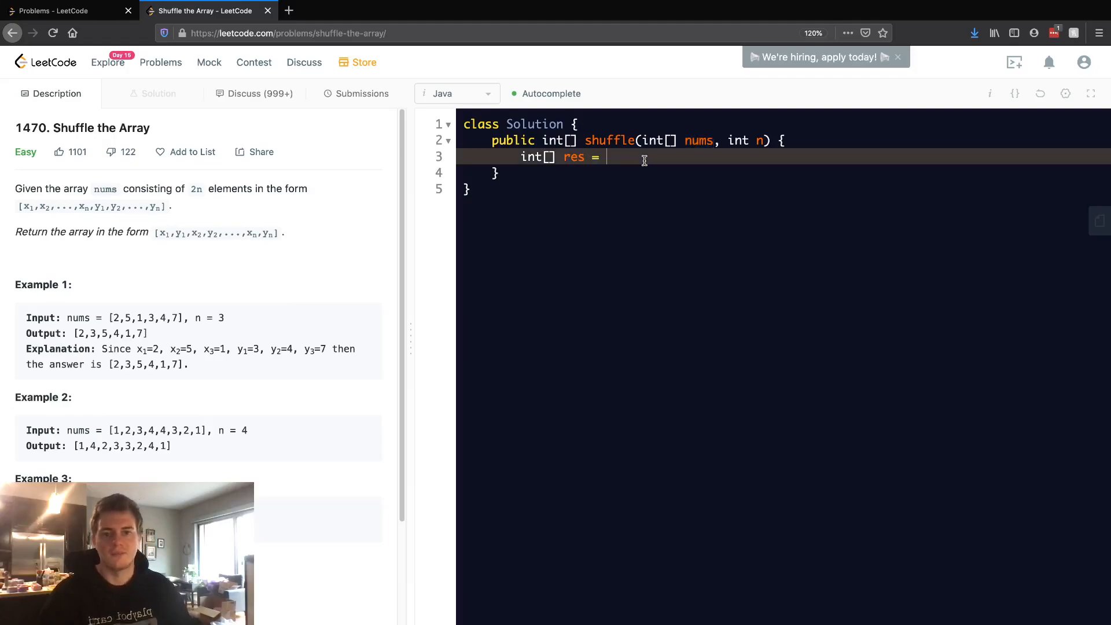
text(new int[re])
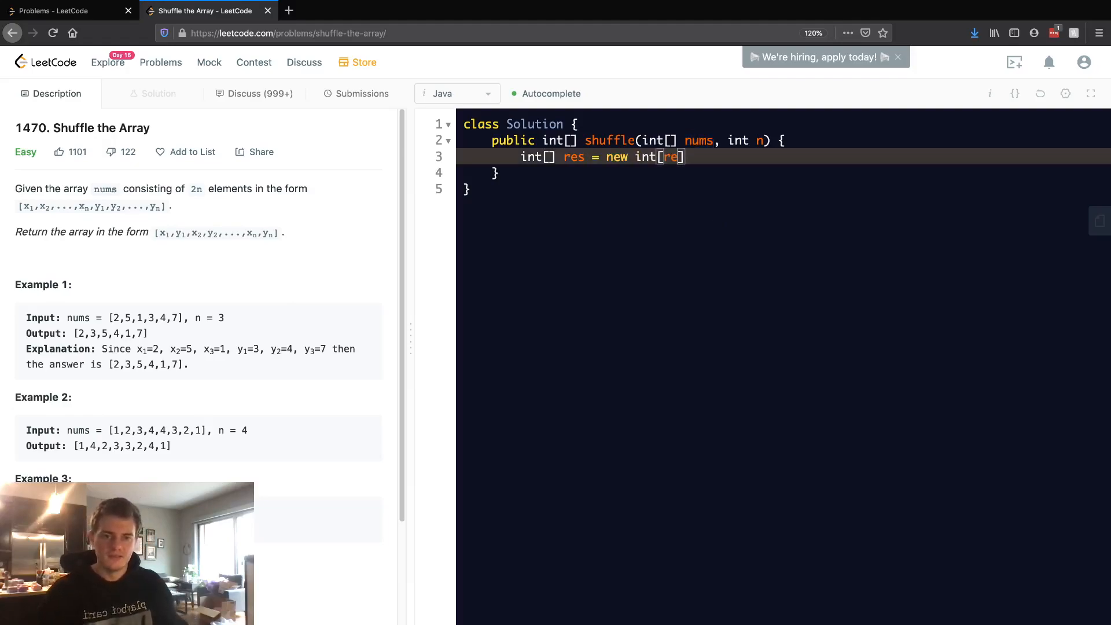
text(nums.length)
text(return res;)
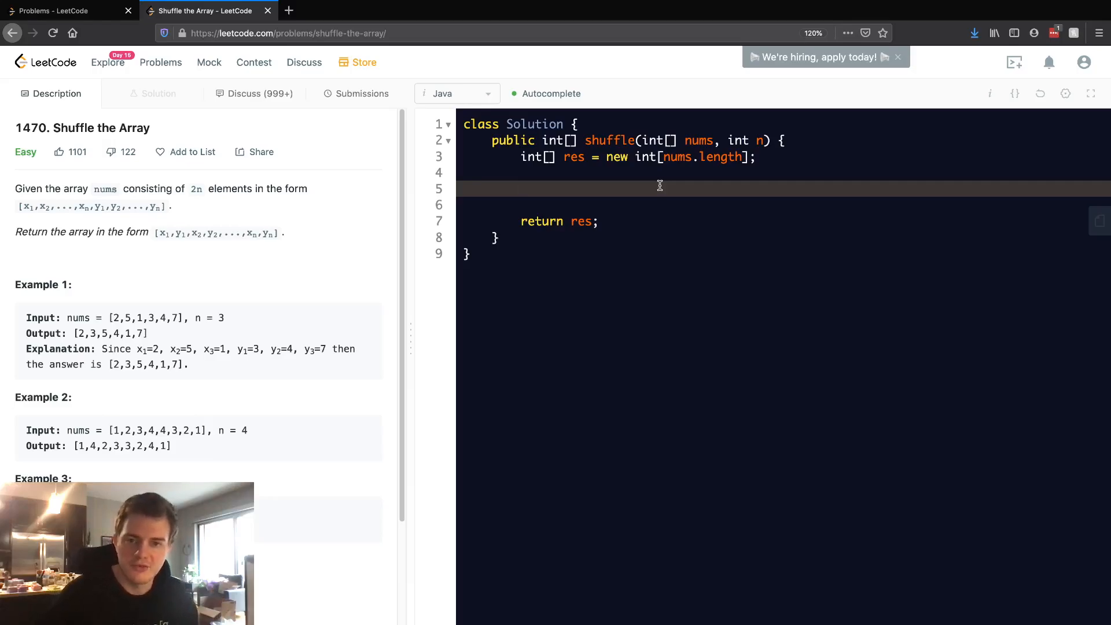
Add a for loop with i running from 0 while i < n.
click(521, 188)
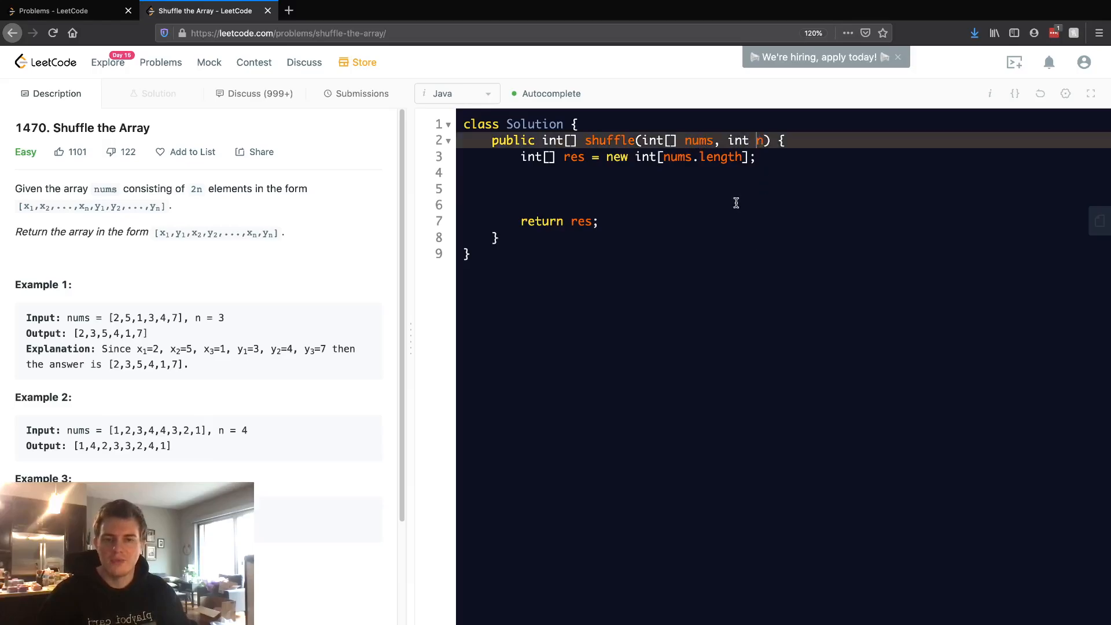
mouse_move(746, 193)
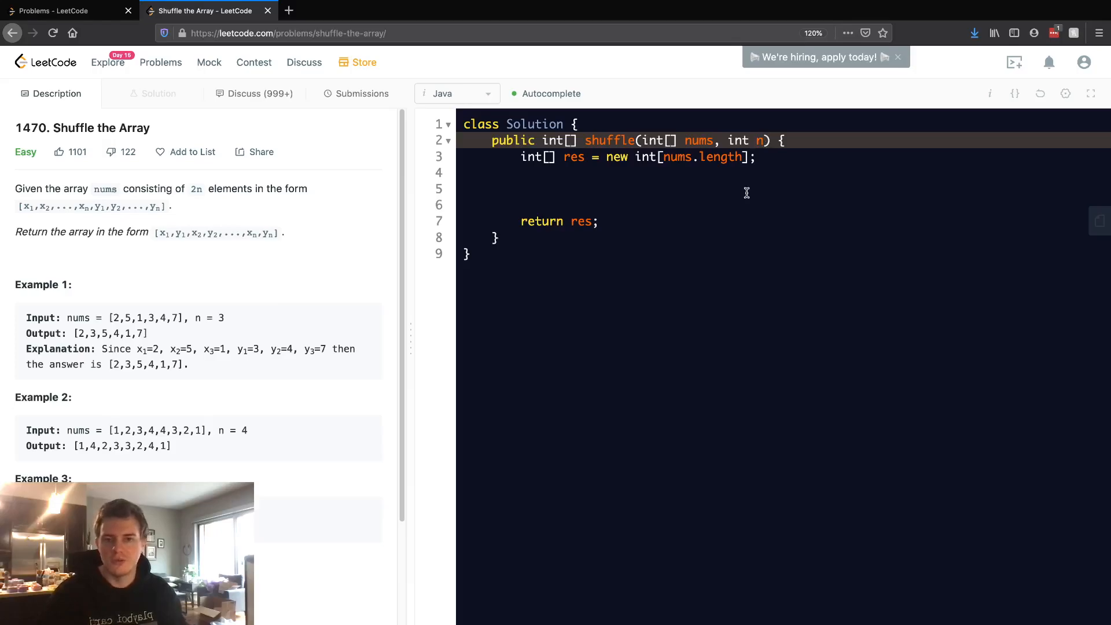
click(574, 190)
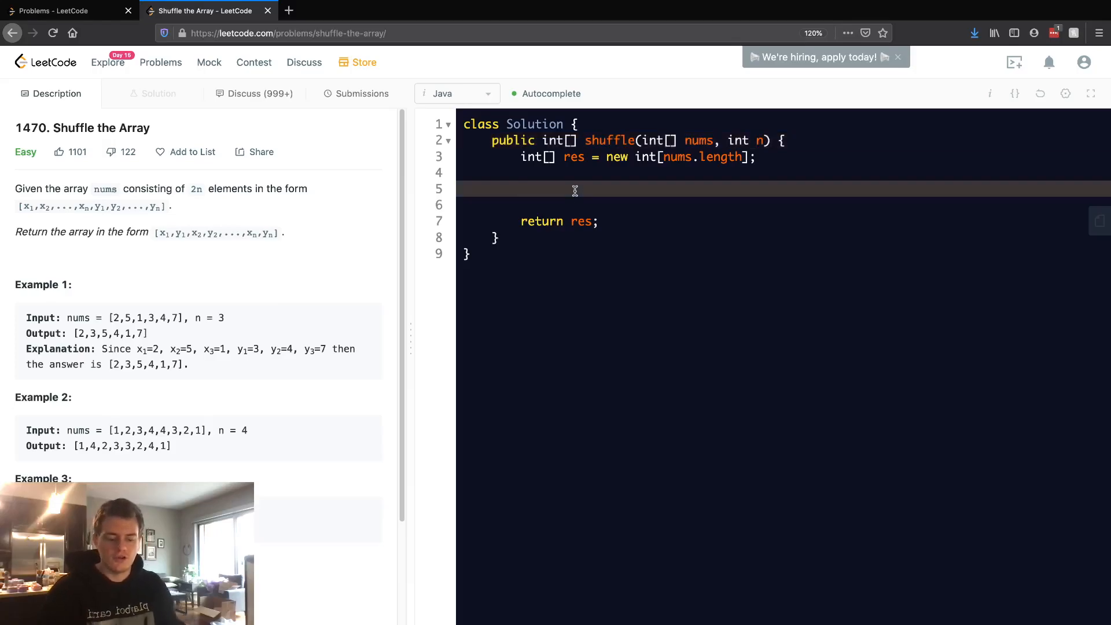
text(for (int = 0)
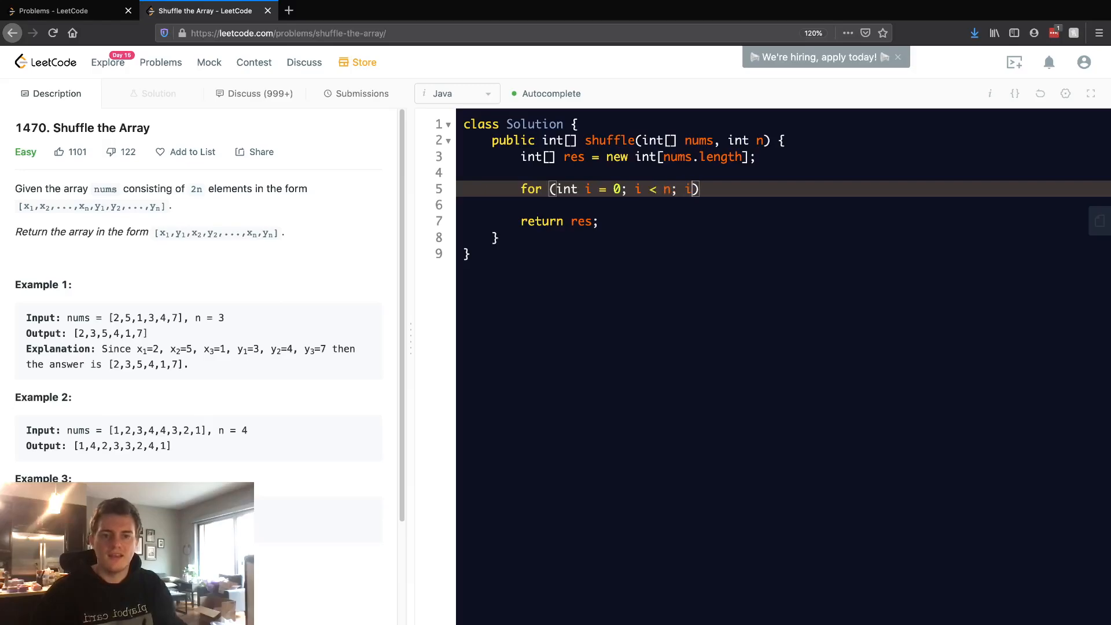
text(++) {)
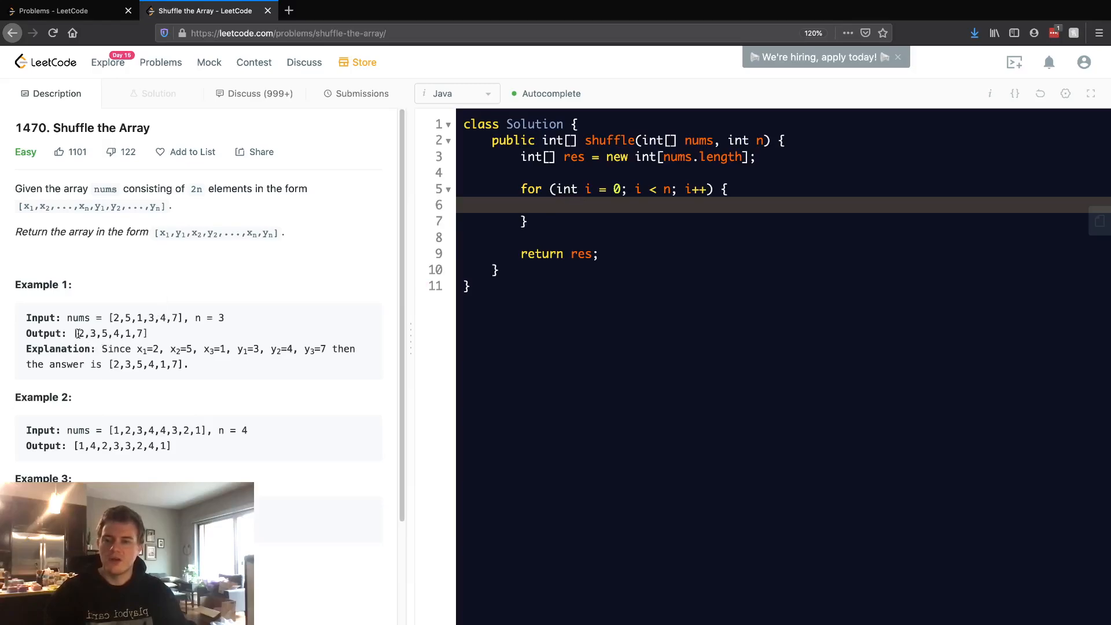
Write res[2*i] = res[i]; as the loop's first line.
double_click(80, 333)
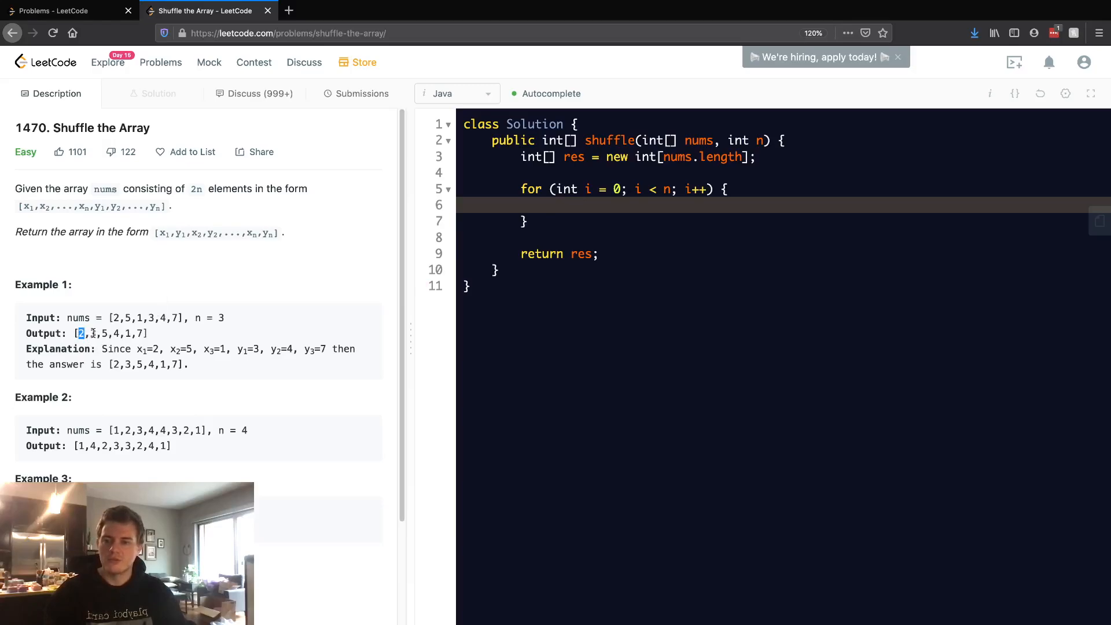
mouse_move(592, 208)
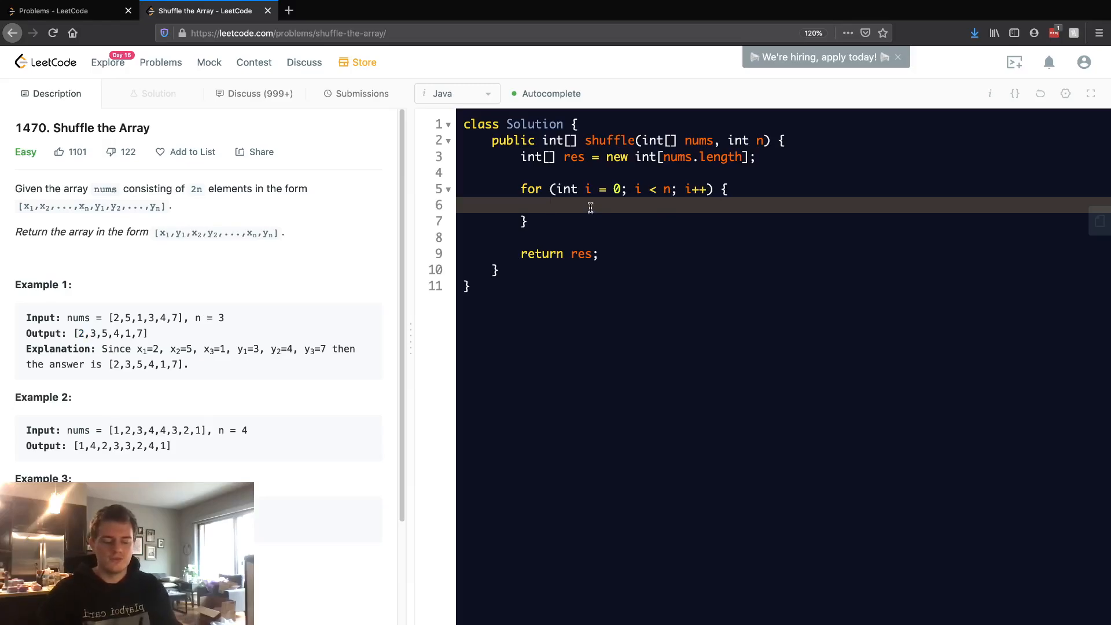
text(res[2*])
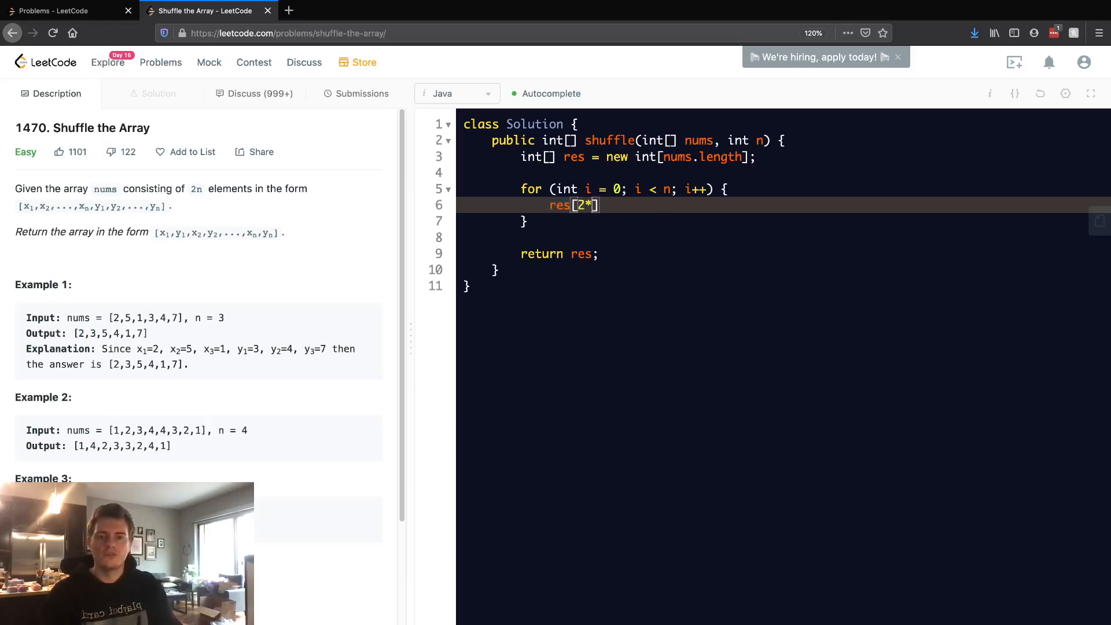
text(i)
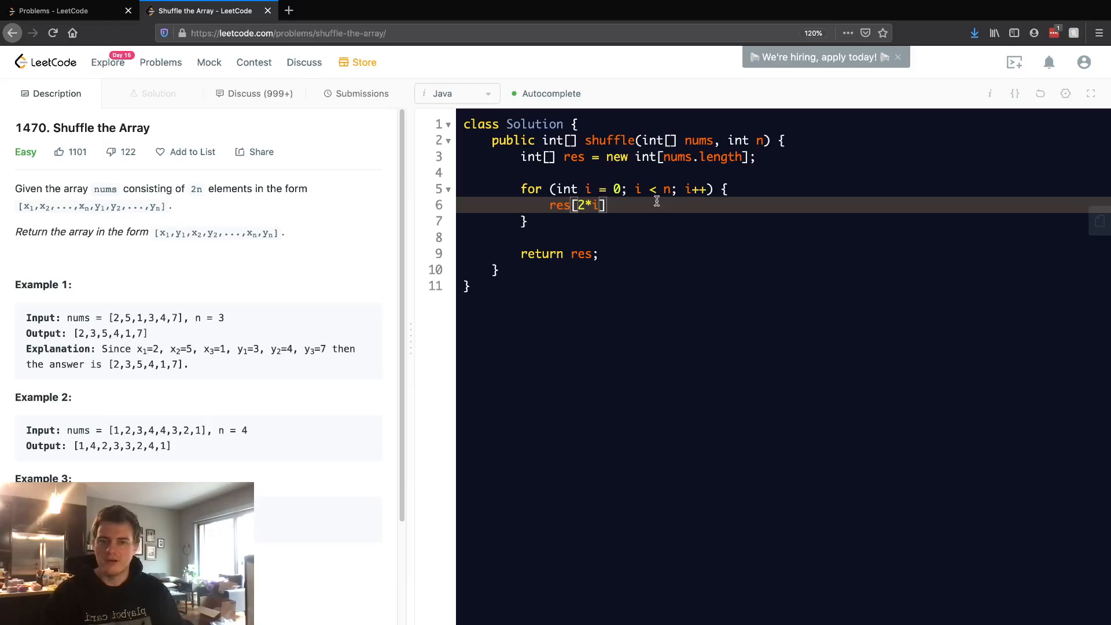
text(=)
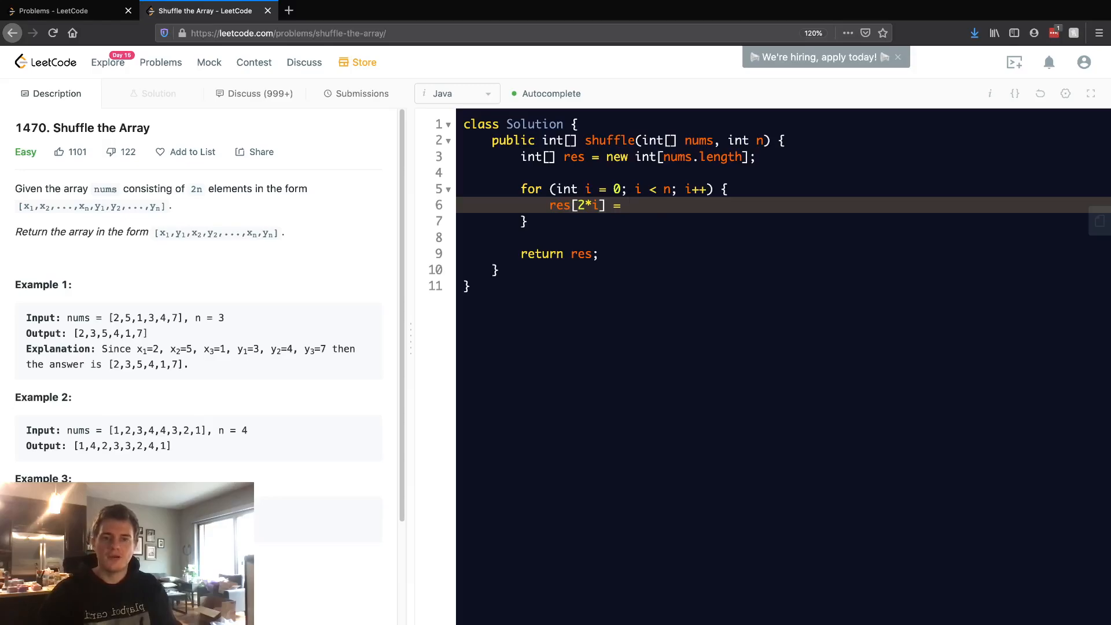
text(r)
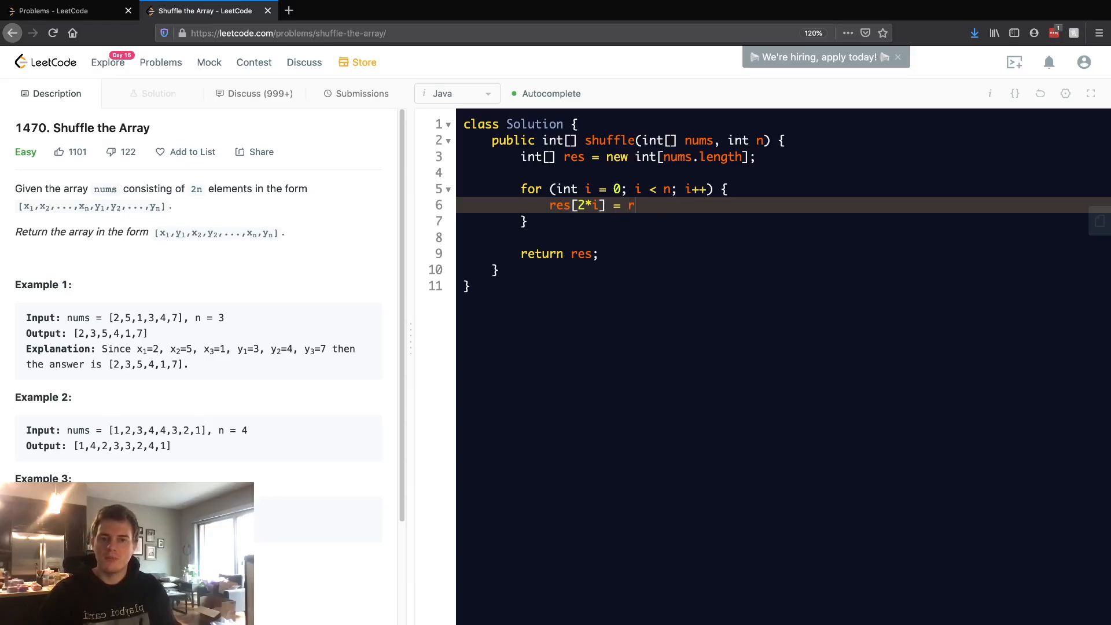
text(es[i])
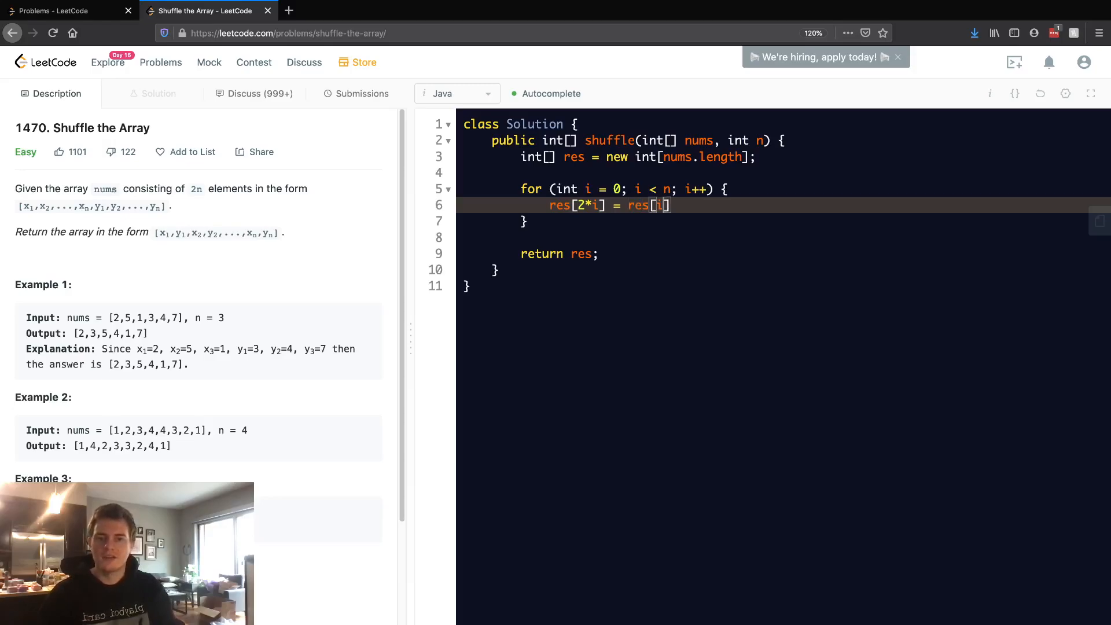
text(;)
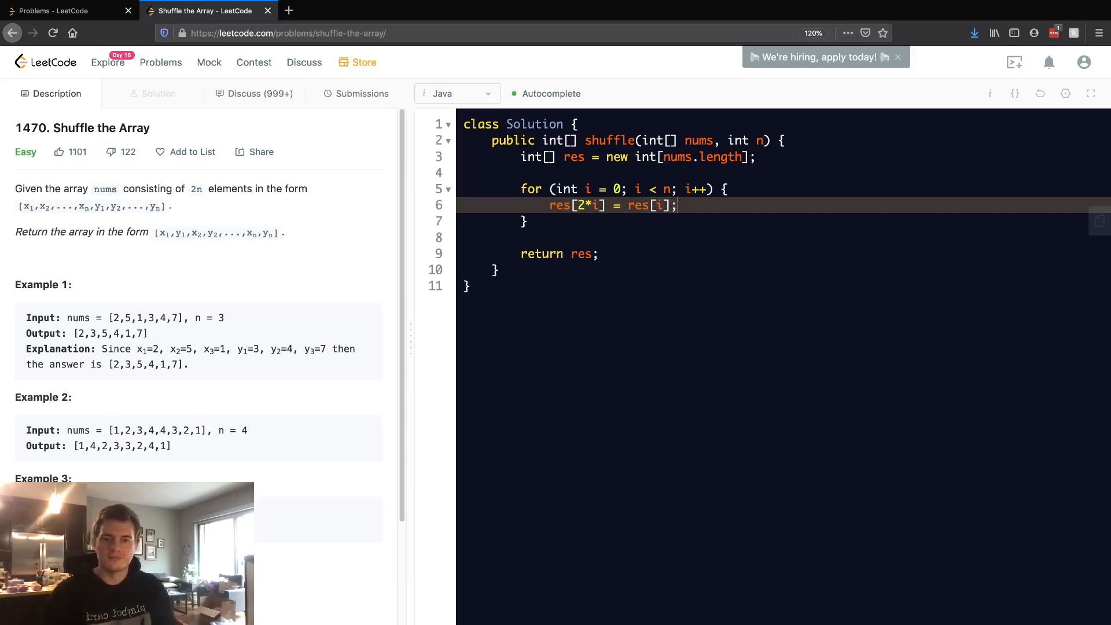
Write res[2*i+1] = res[n+i]; as the loop's second line.
text(res[])
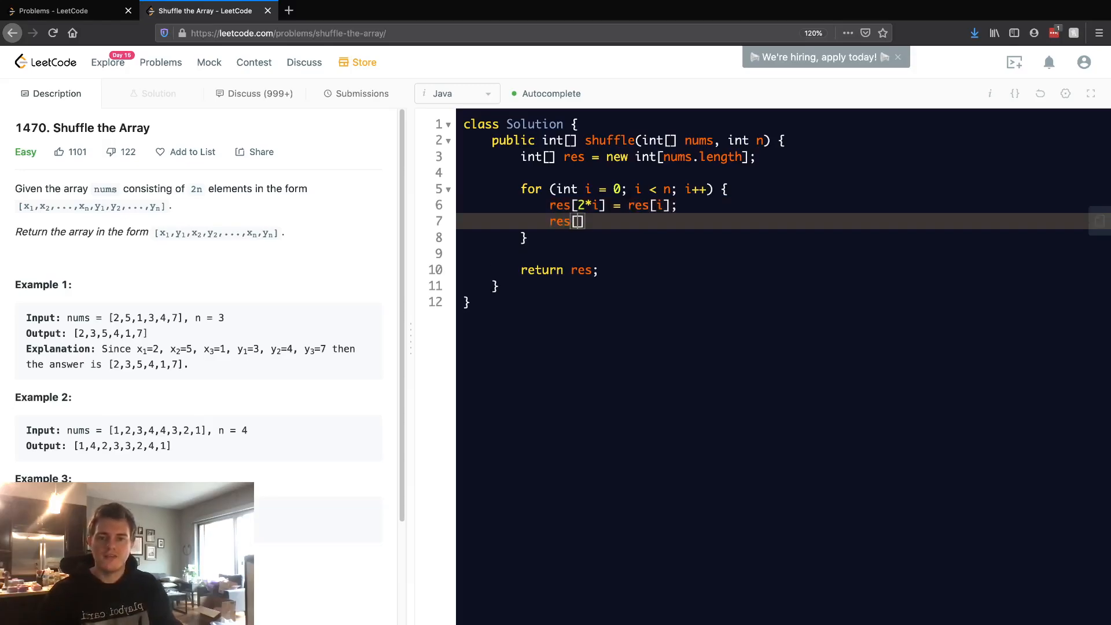
text(2*i+)
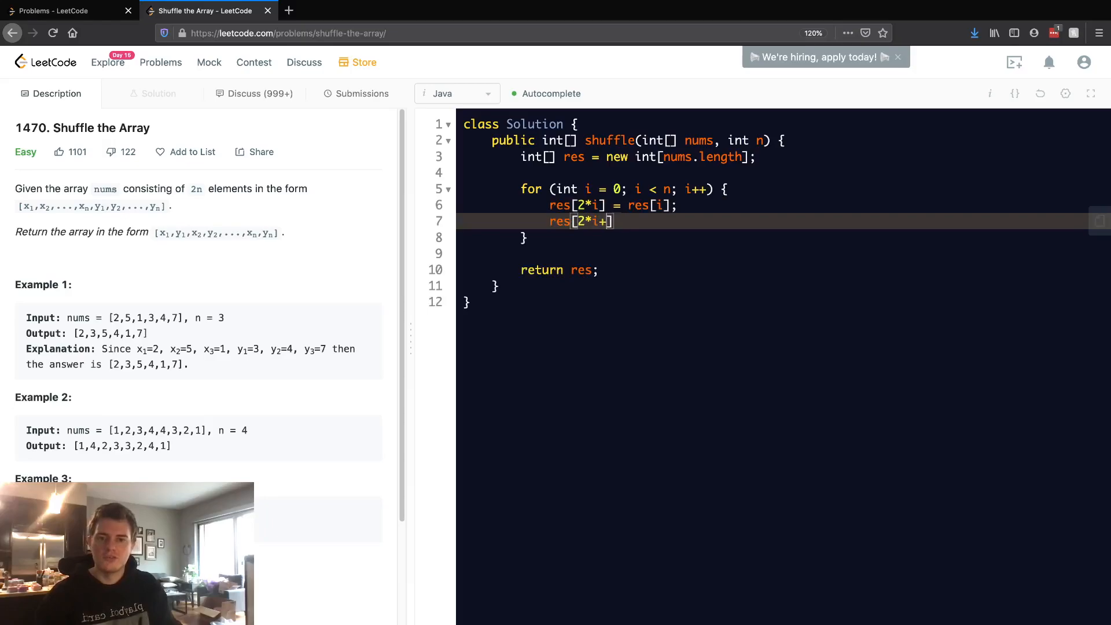
text(1)
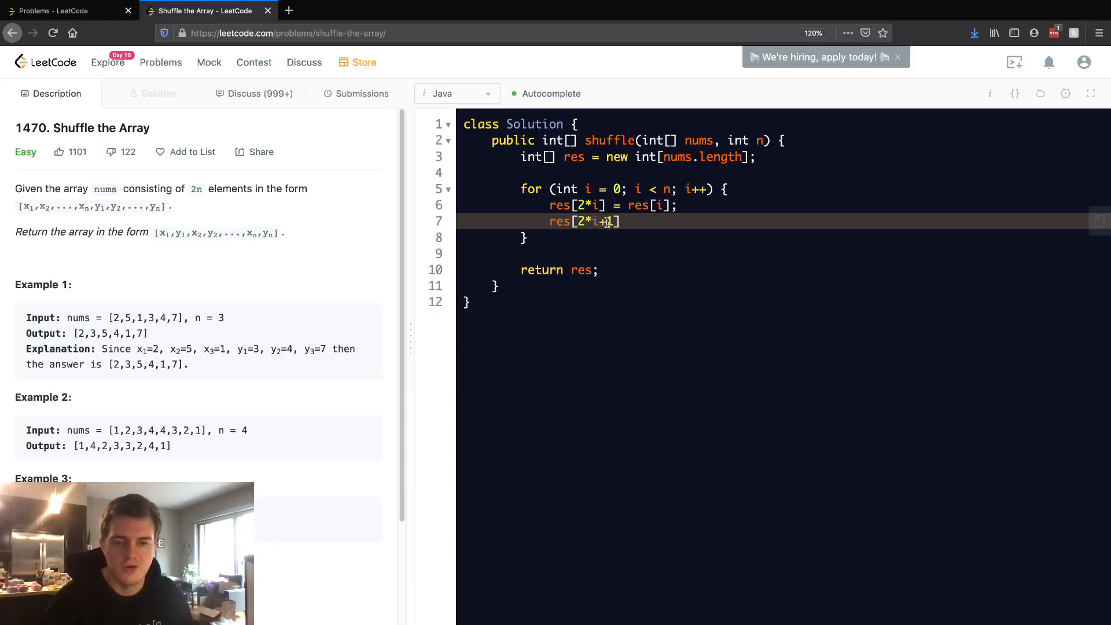
text(= res[)
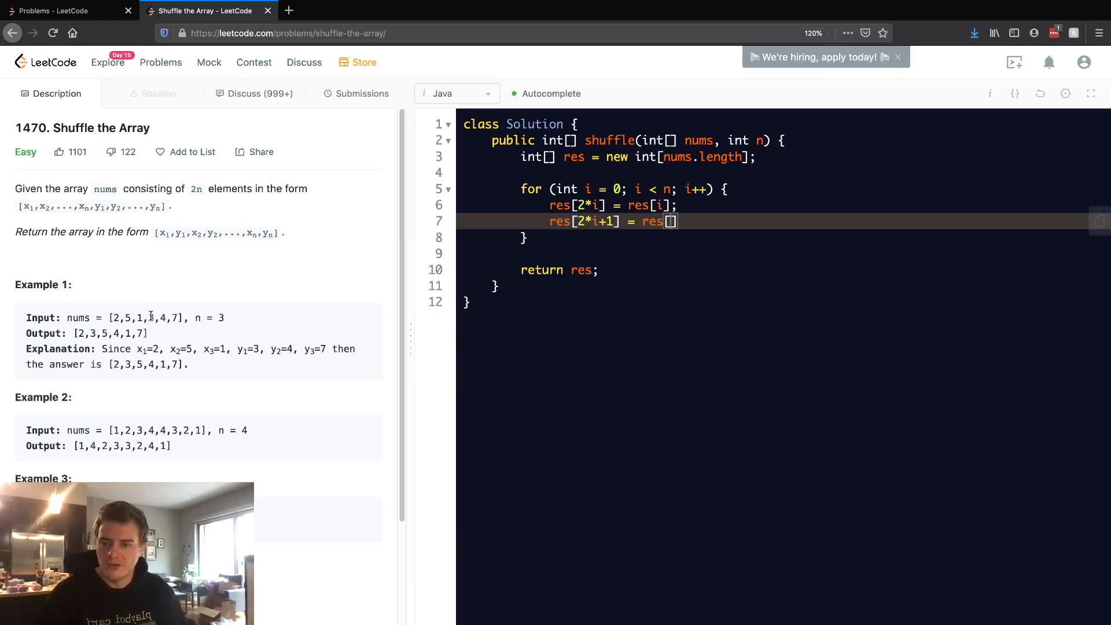
drag(149, 318, 176, 317)
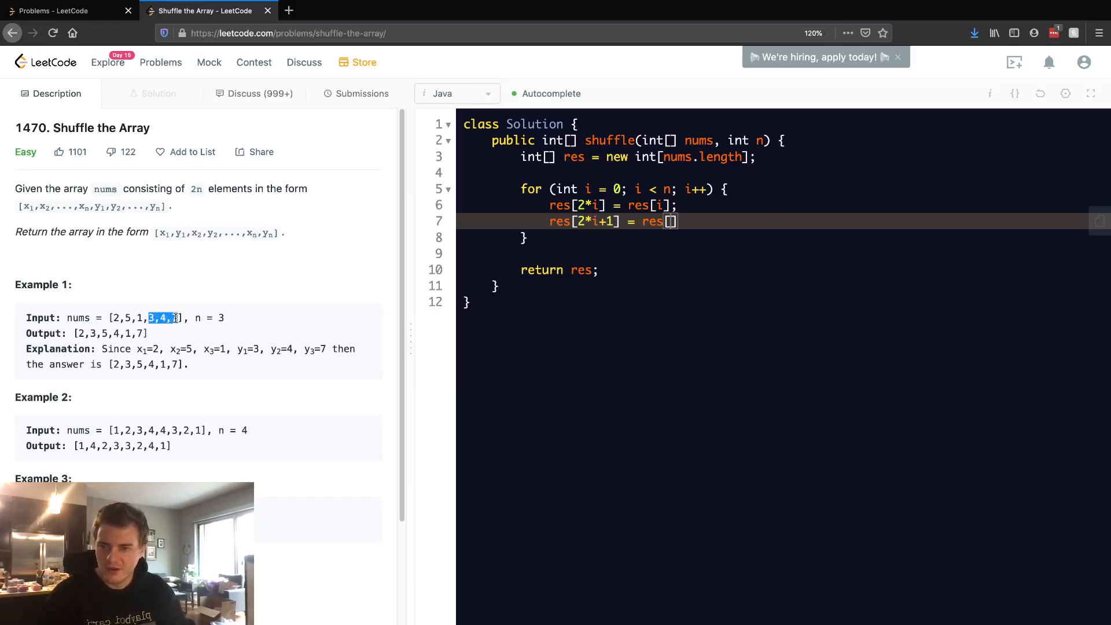
click(603, 253)
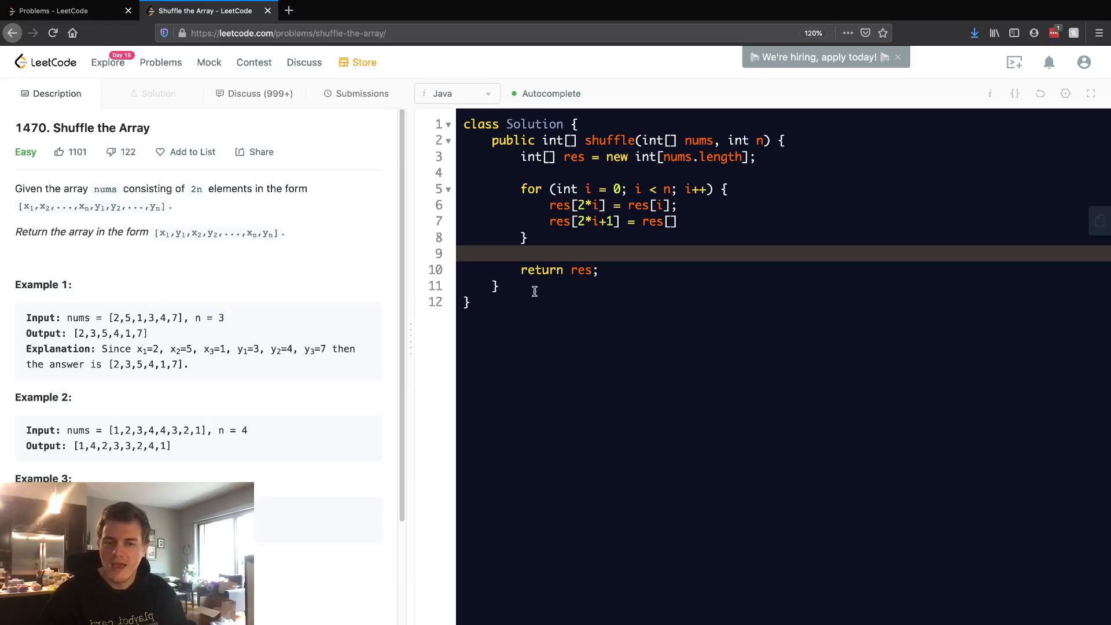
text(n)
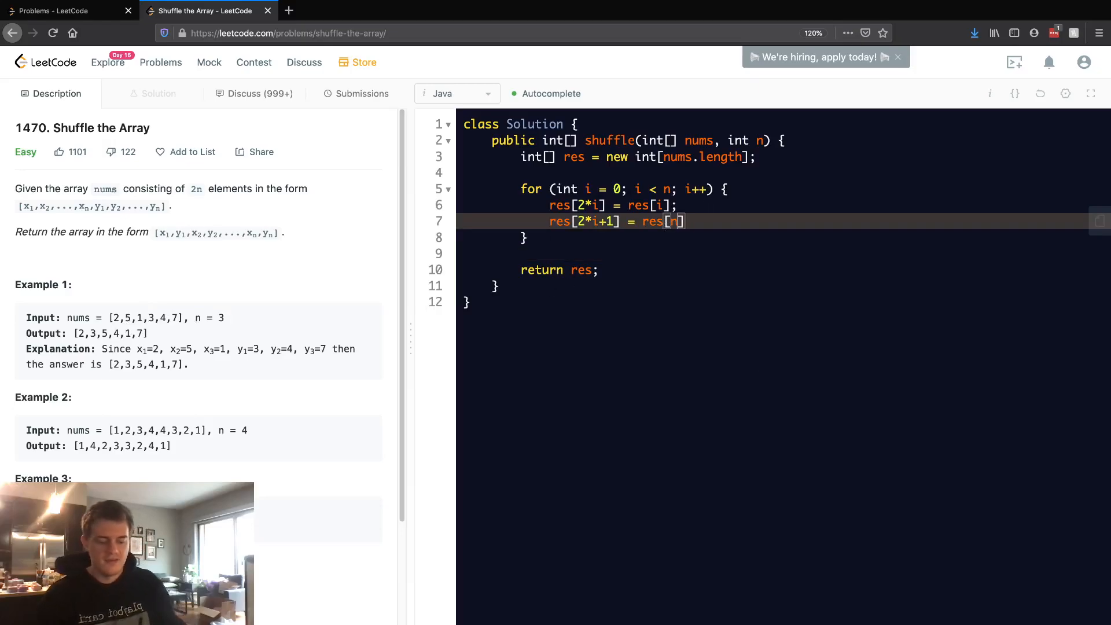
text(+i];)
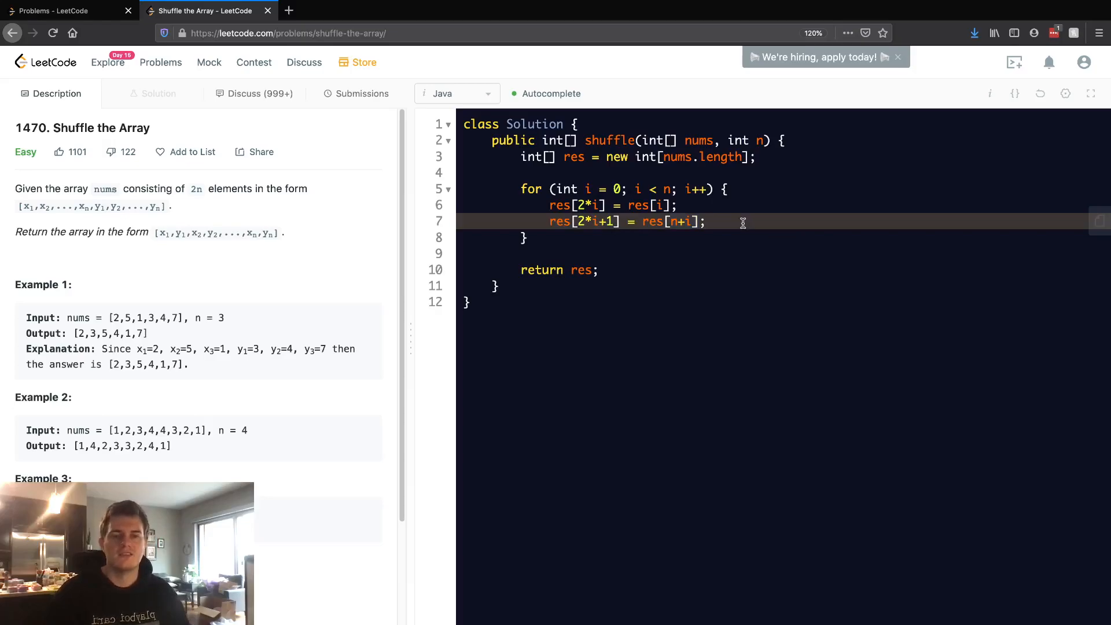
mouse_move(629, 285)
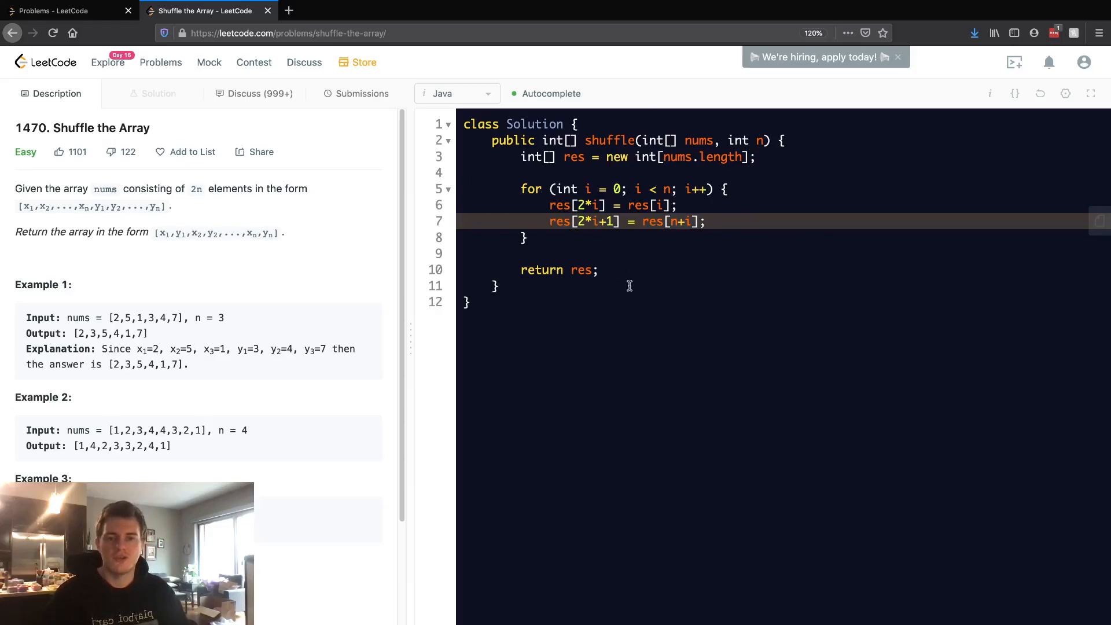
mouse_move(848, 443)
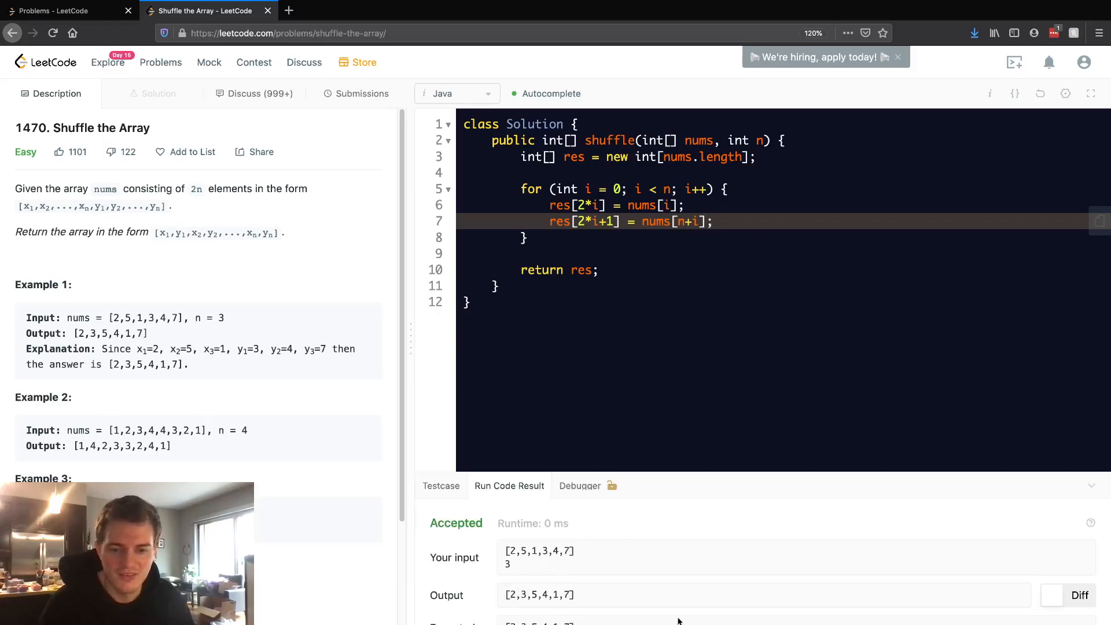
Submit the solution, which runs in 0 ms, then return to the Description.
click(360, 93)
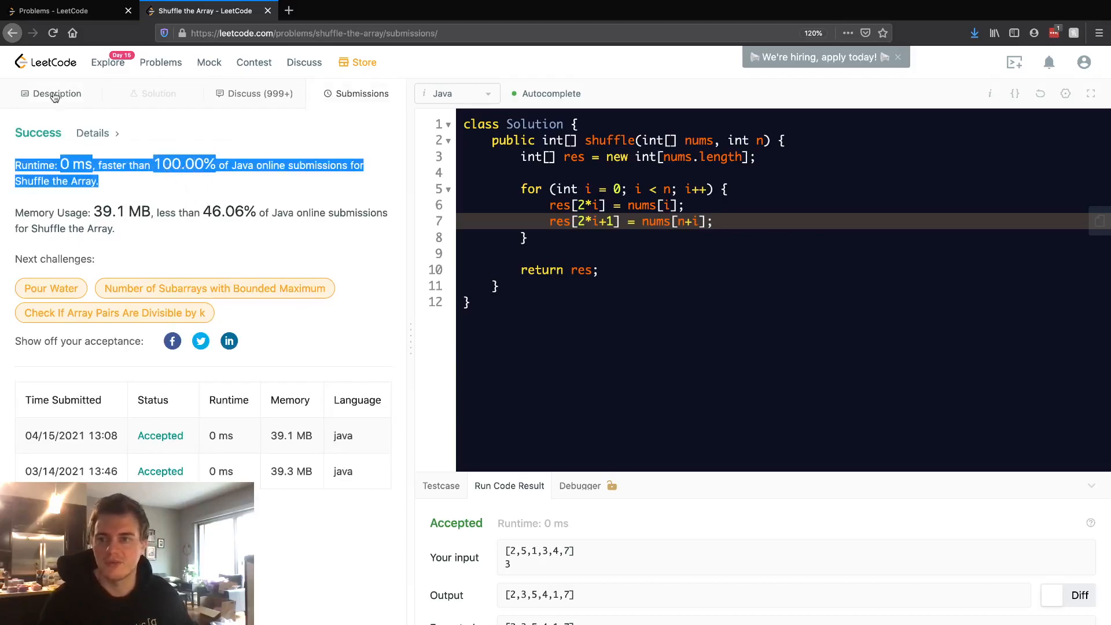
click(52, 94)
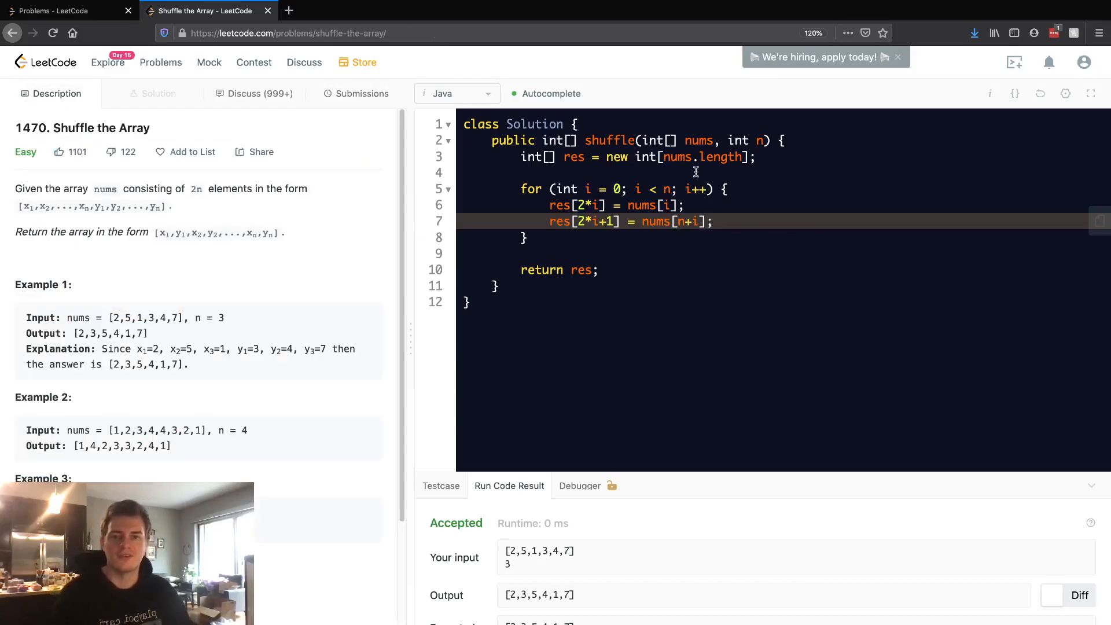
text(// t)
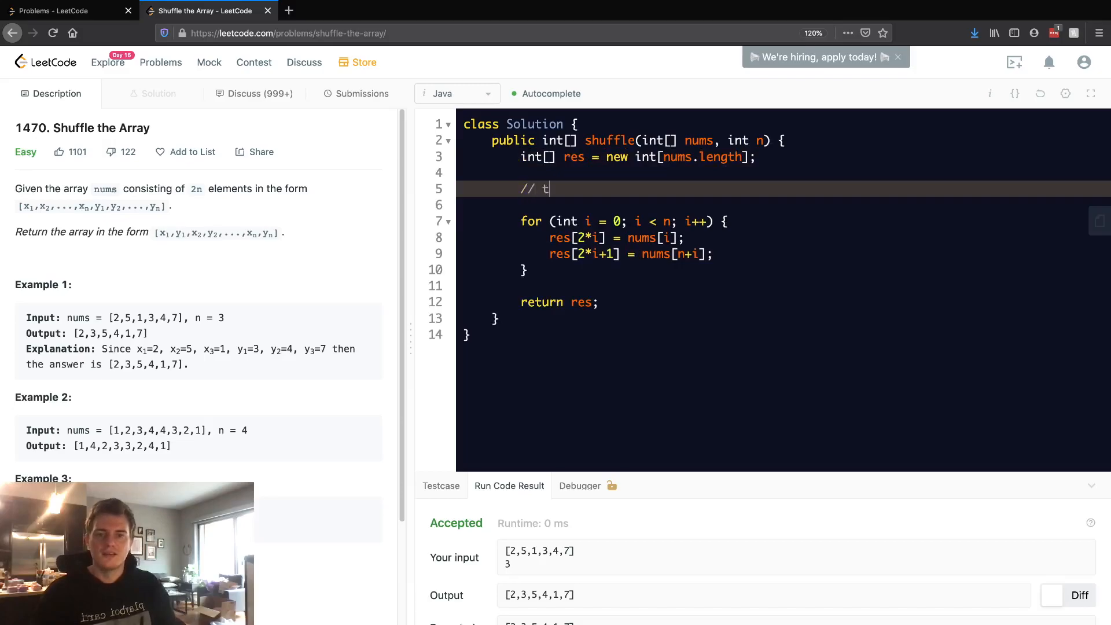
text(ime)
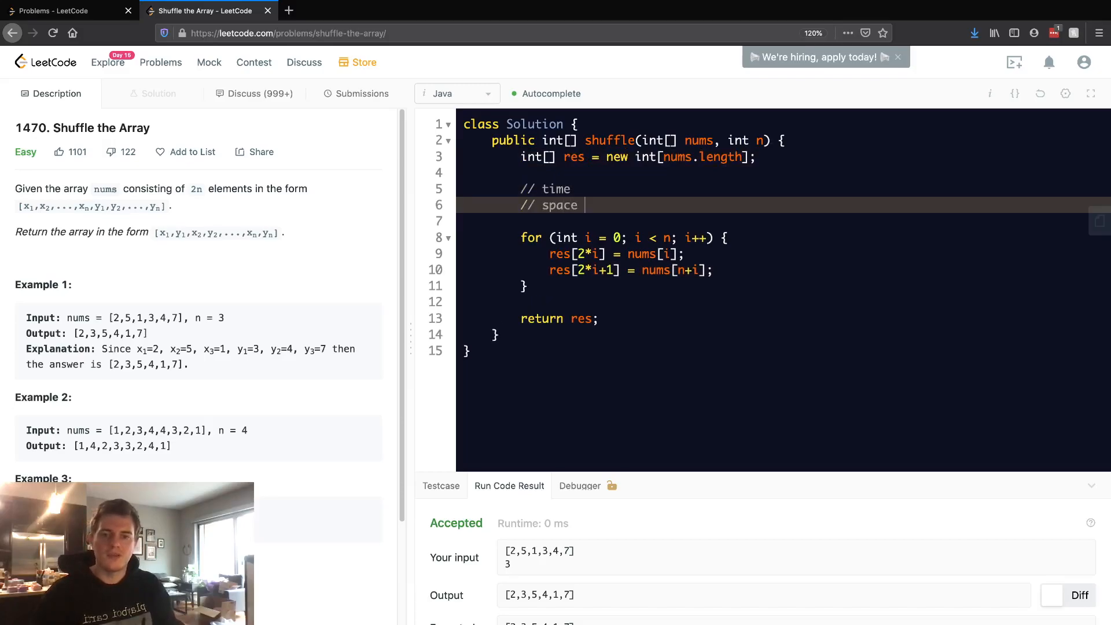
text(o(n))
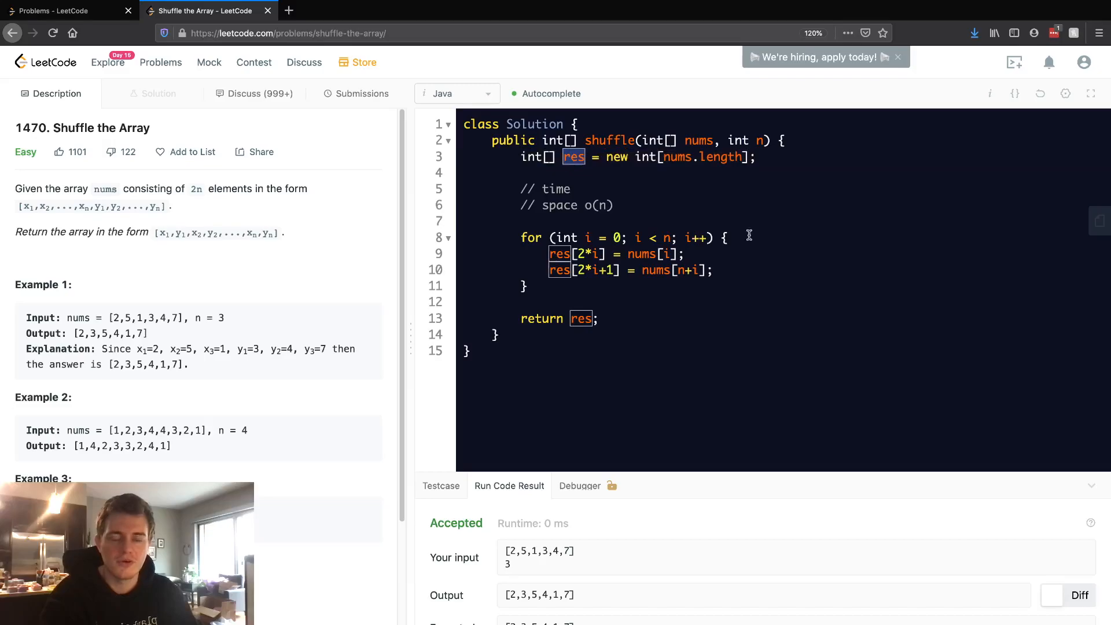
mouse_move(621, 222)
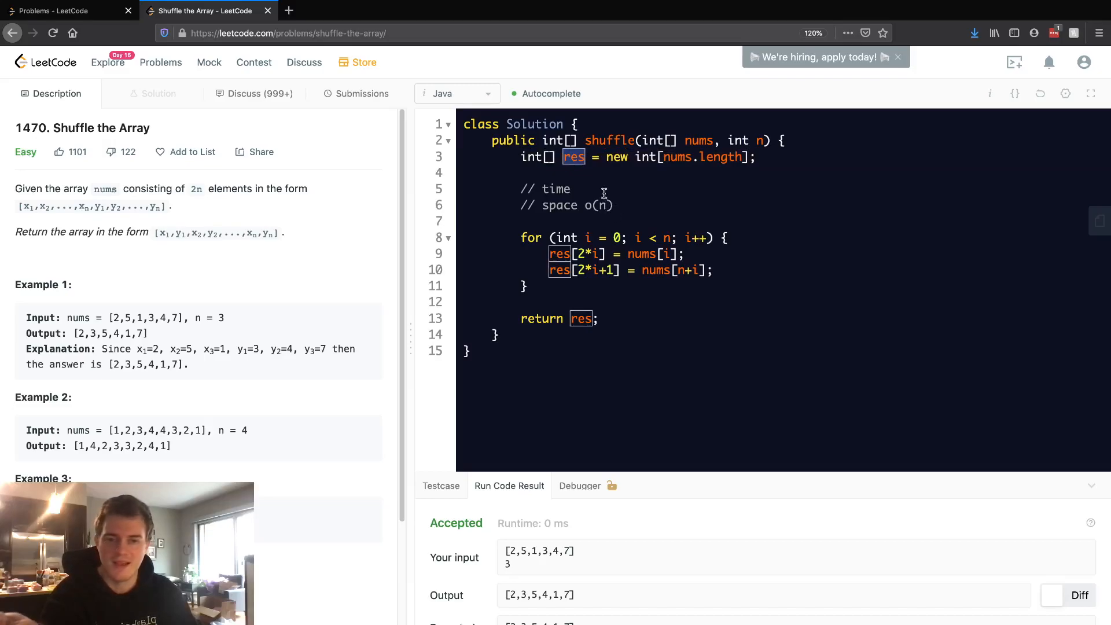
click(601, 188)
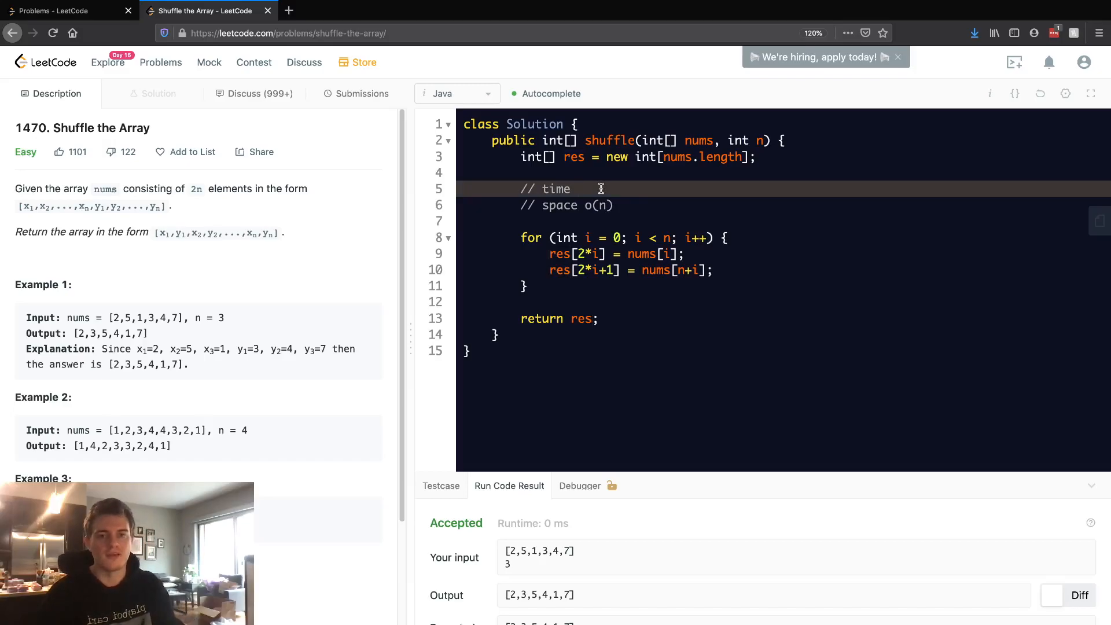
text(o(n))
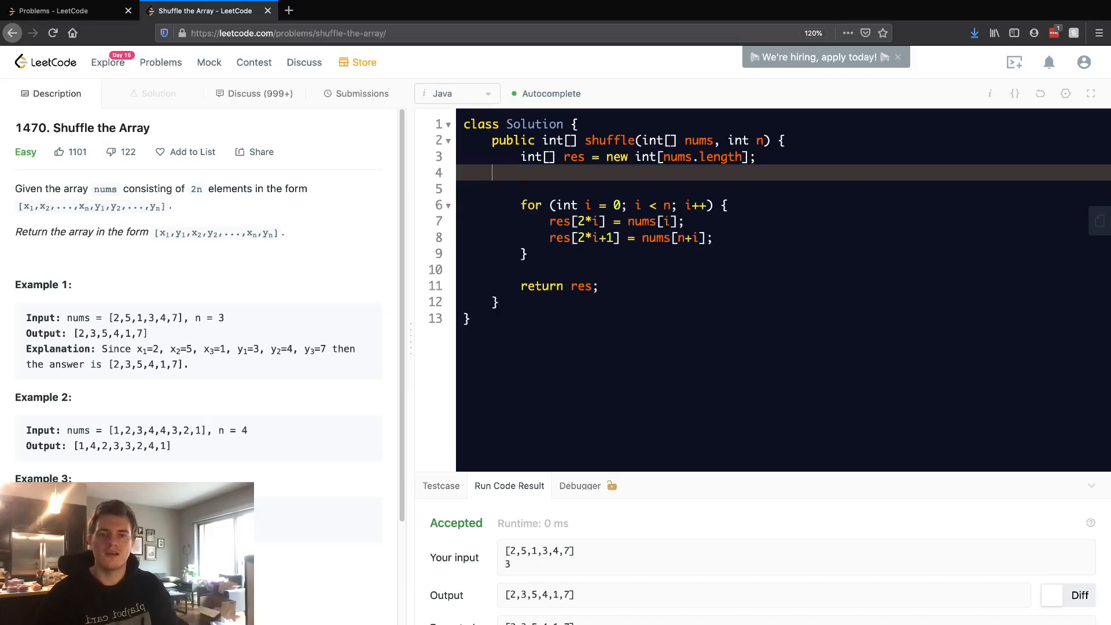
key(Backspace)
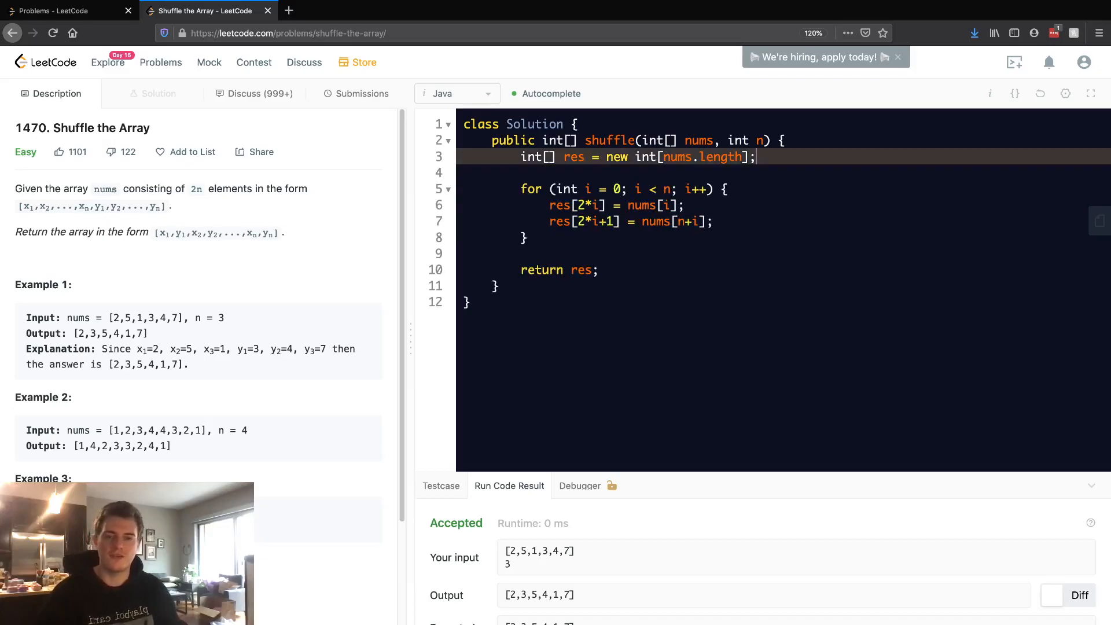